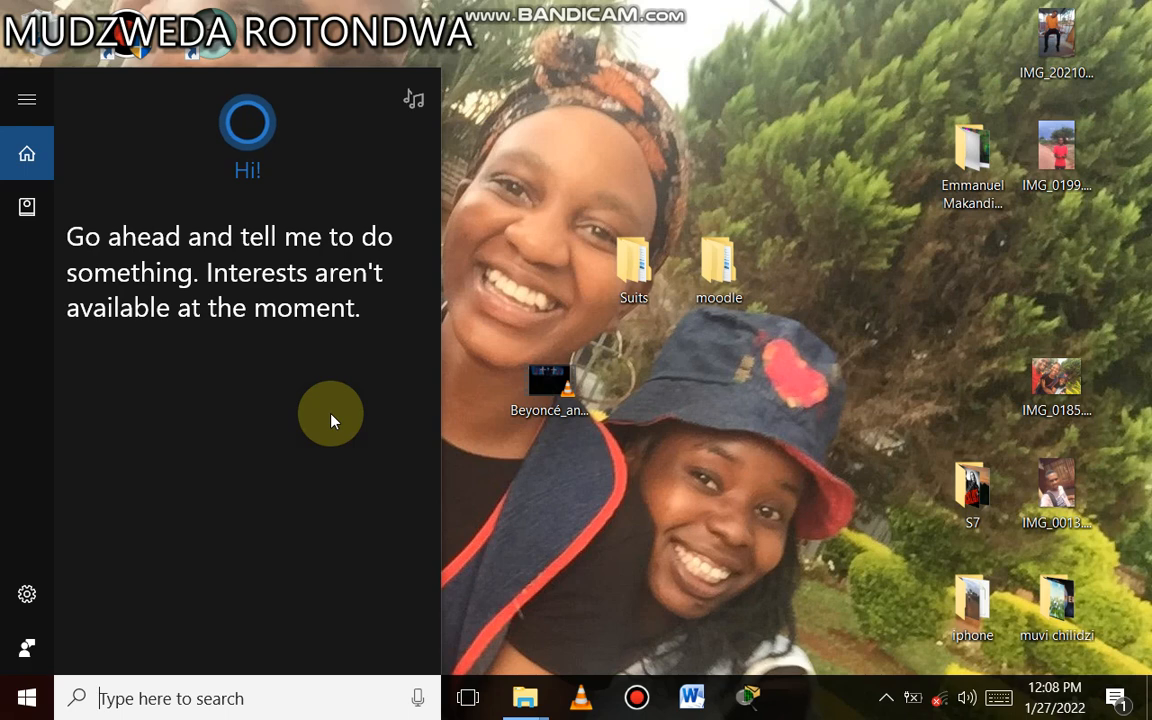
mouse_move(230, 560)
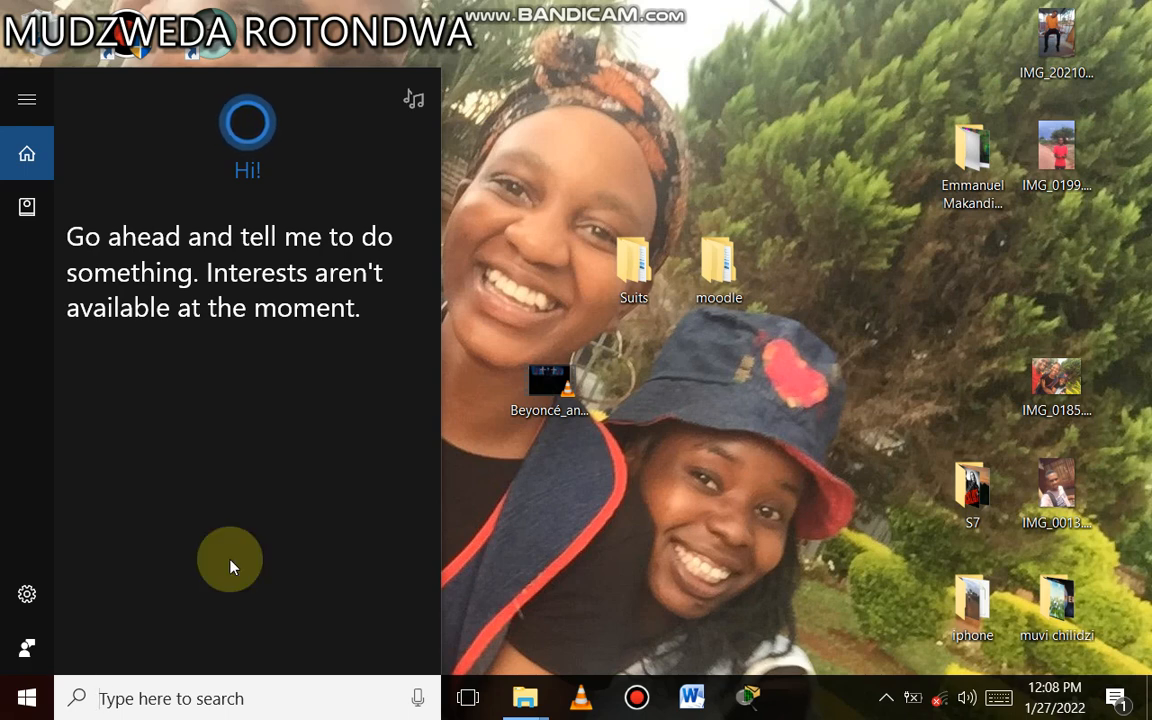
Launch Microsoft Access 2010 from a Start menu search for 'ACC'.
text(ACC)
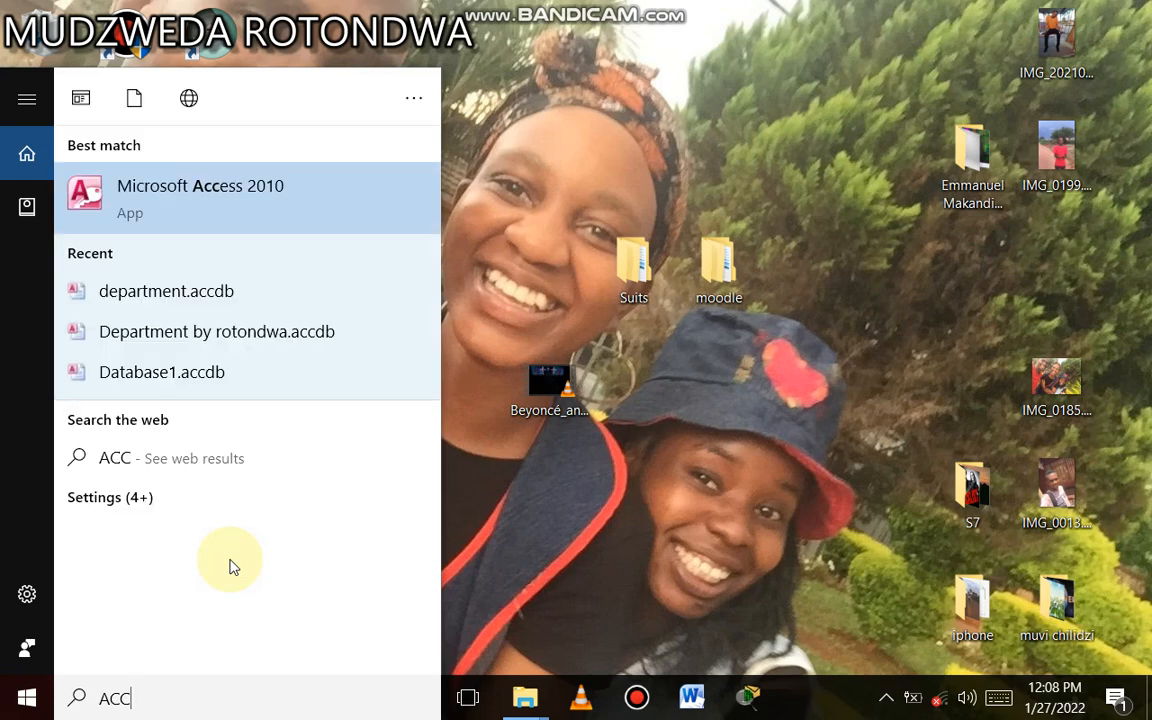
mouse_move(197, 198)
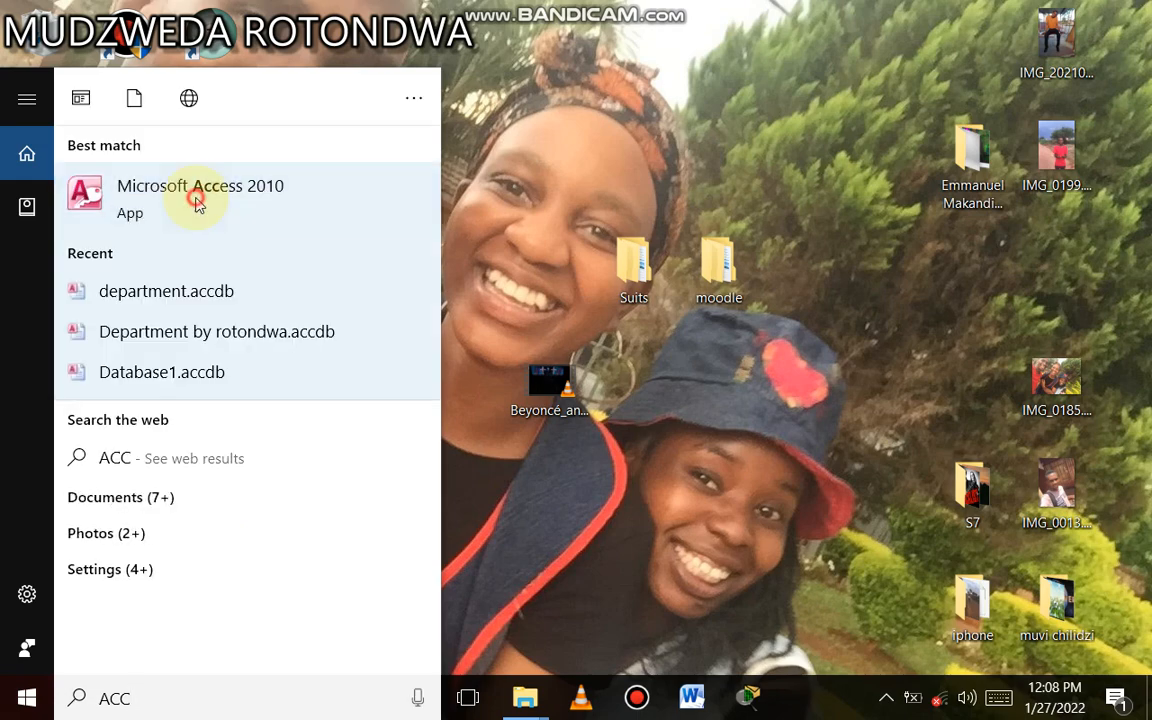
click(200, 197)
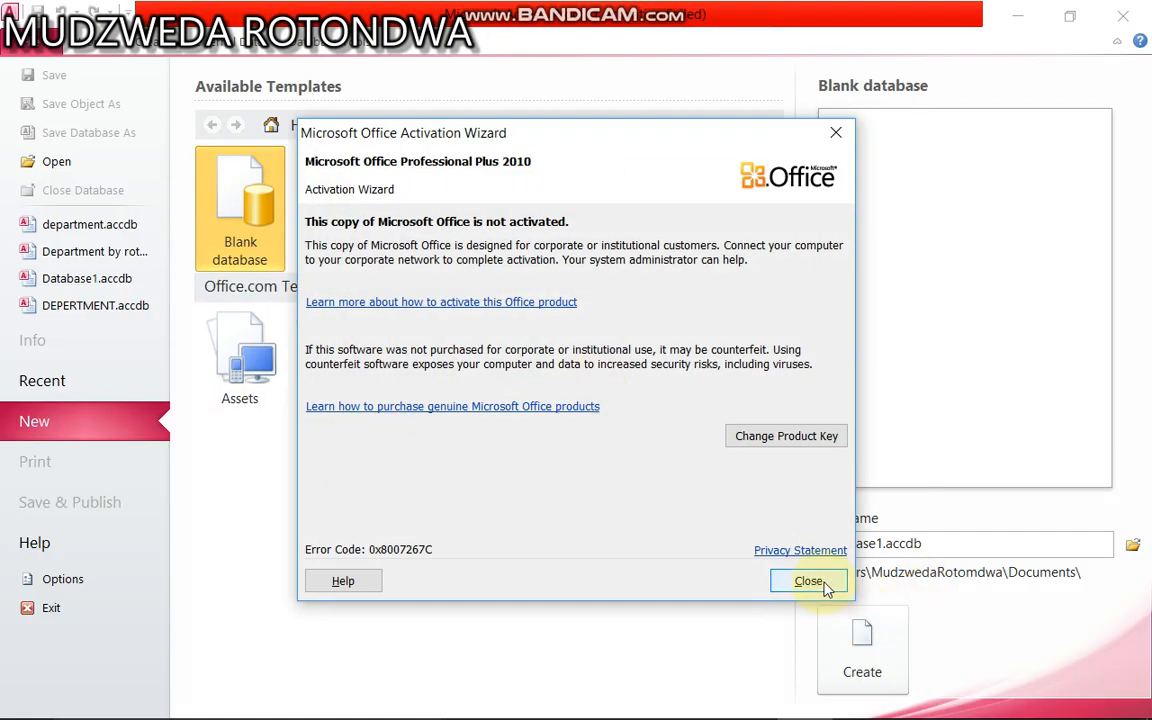
Dismiss the activation warning and create a blank database named DEPARTMENT.
click(809, 581)
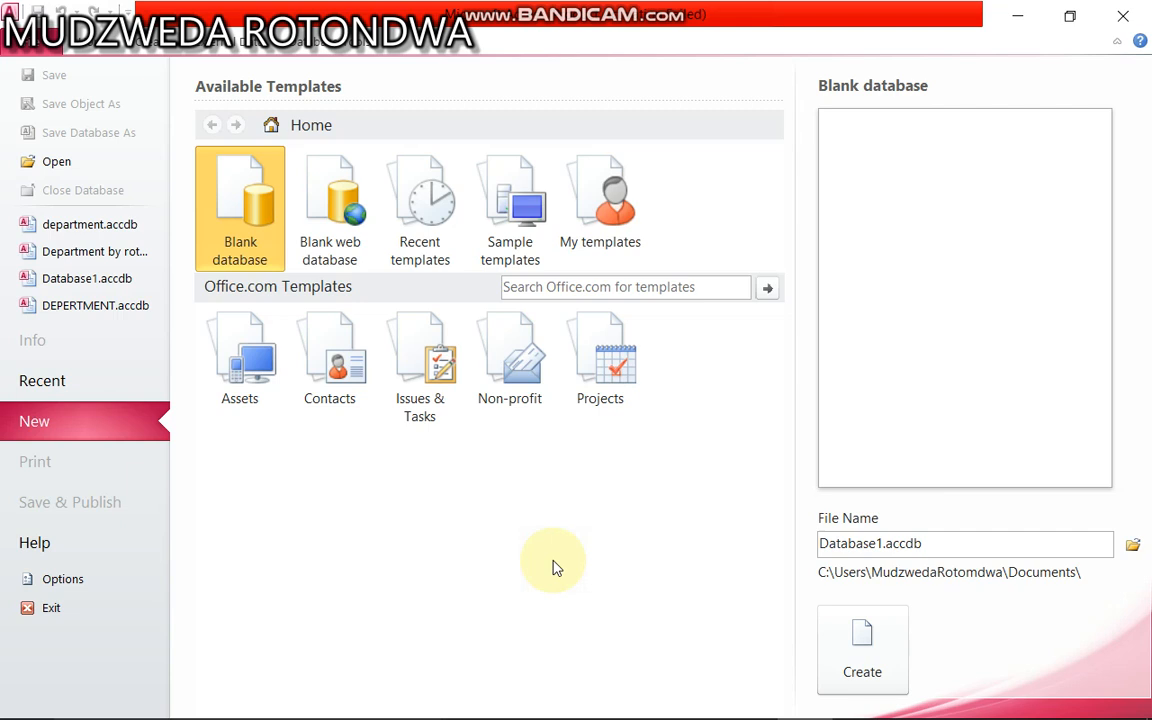
mouse_move(532, 562)
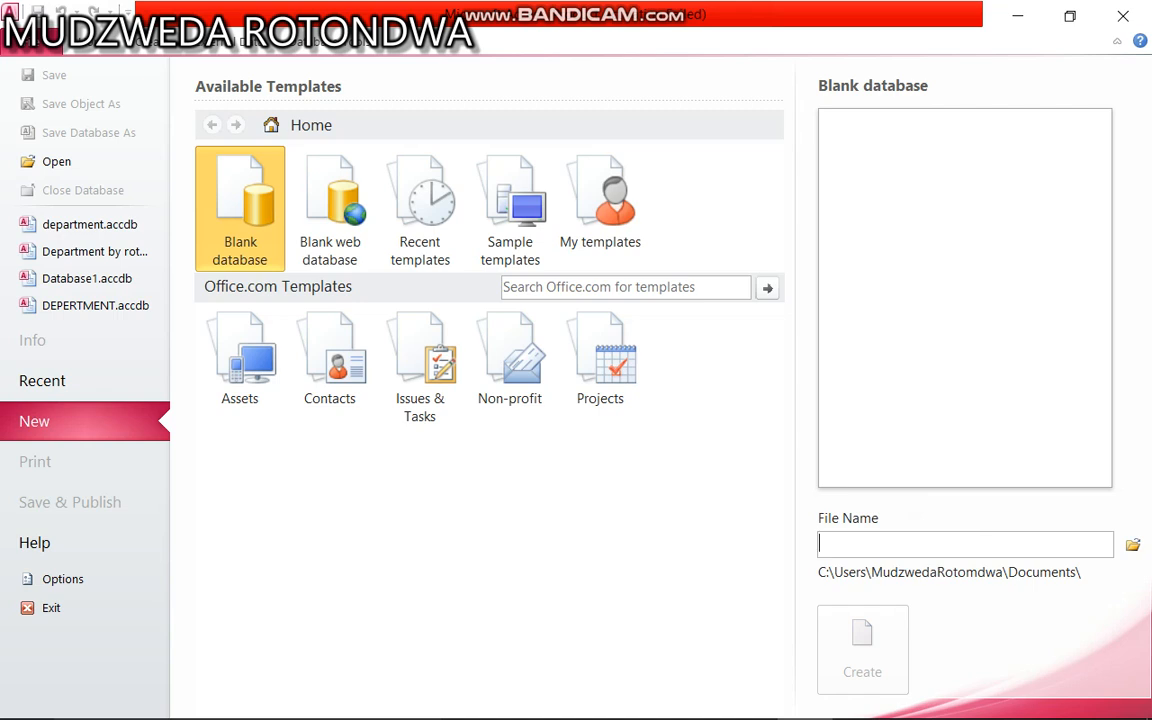
text(DEP)
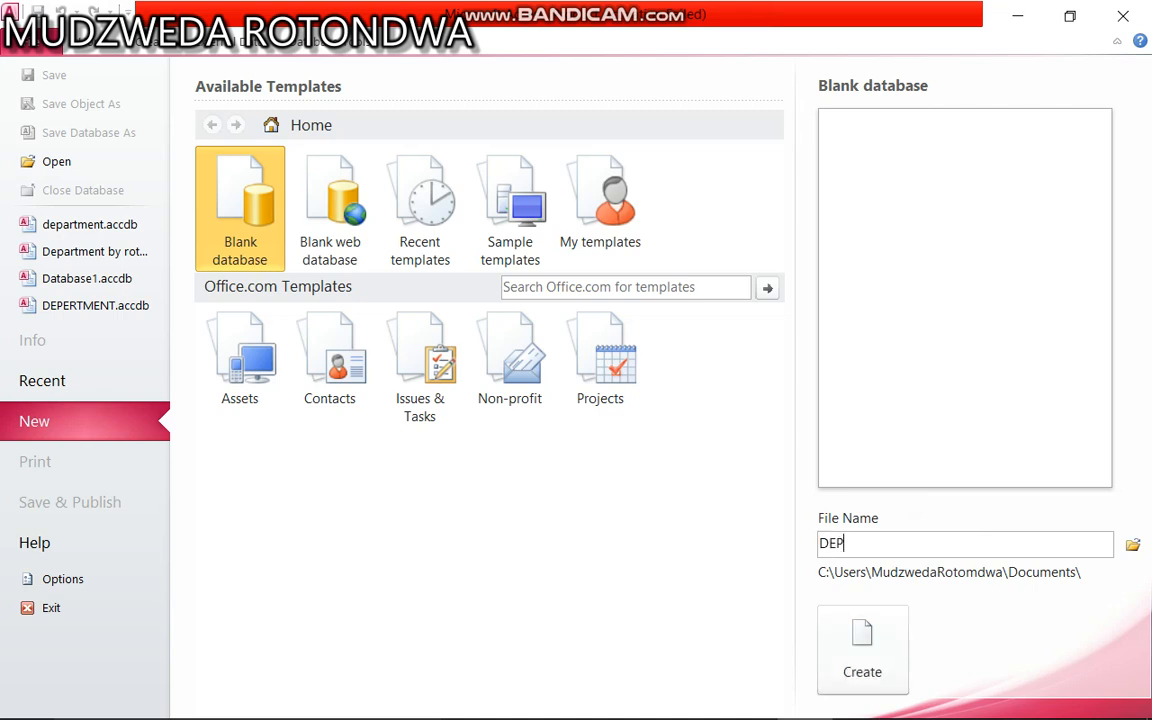
text(ARTMEN)
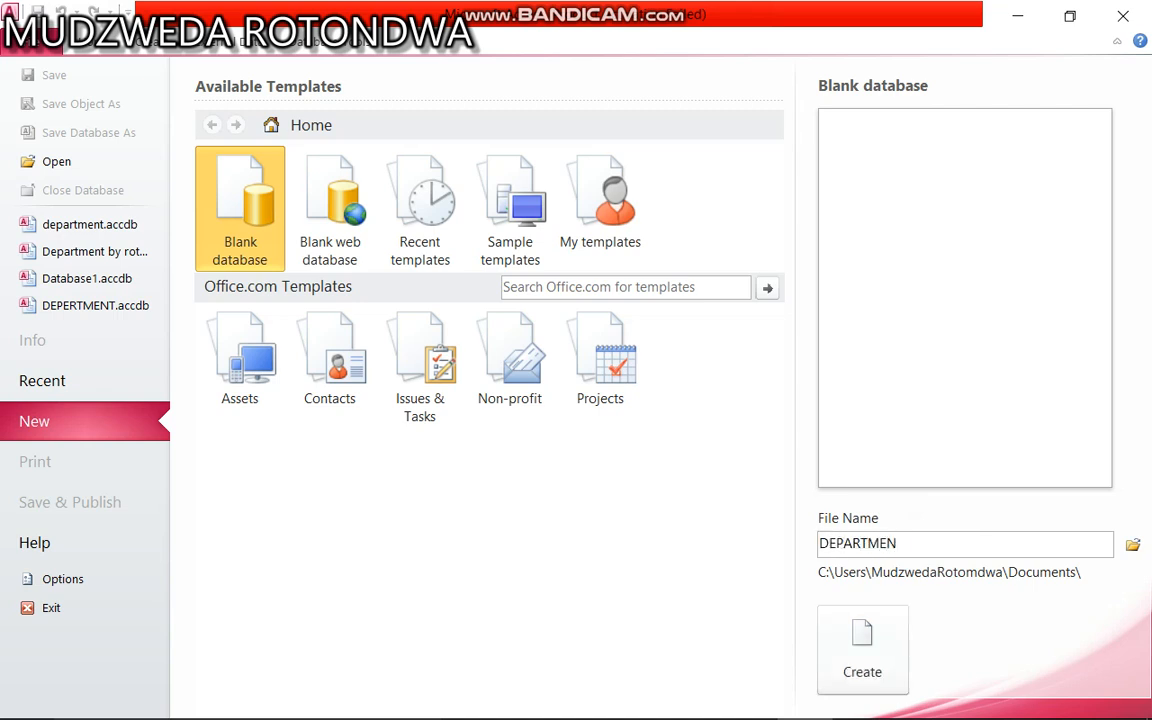
text(T)
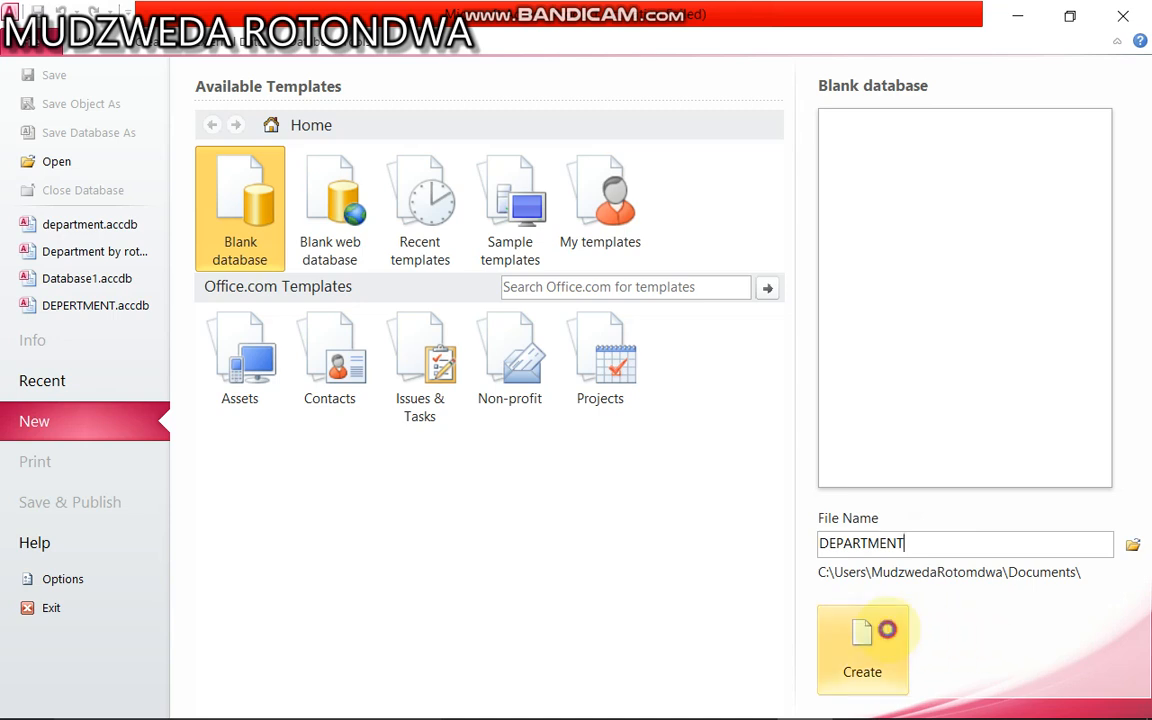
click(862, 650)
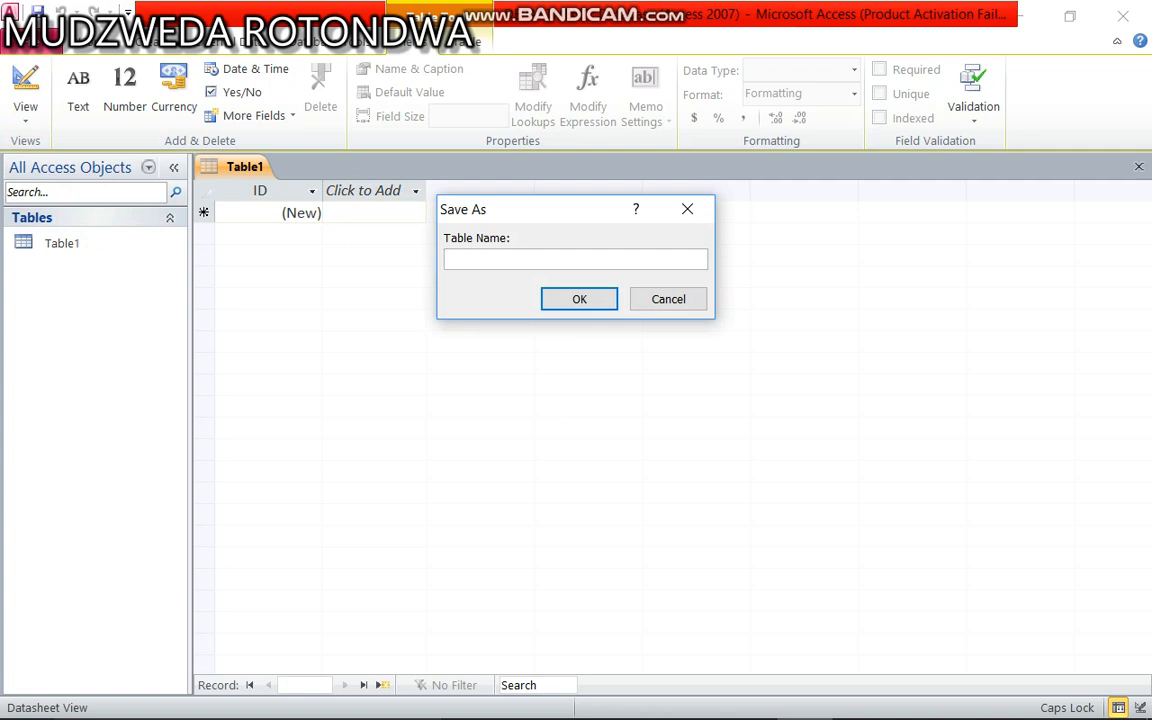
Save the first table as DEPARTMENT, opening it in Design view.
text(DEPARTMEN)
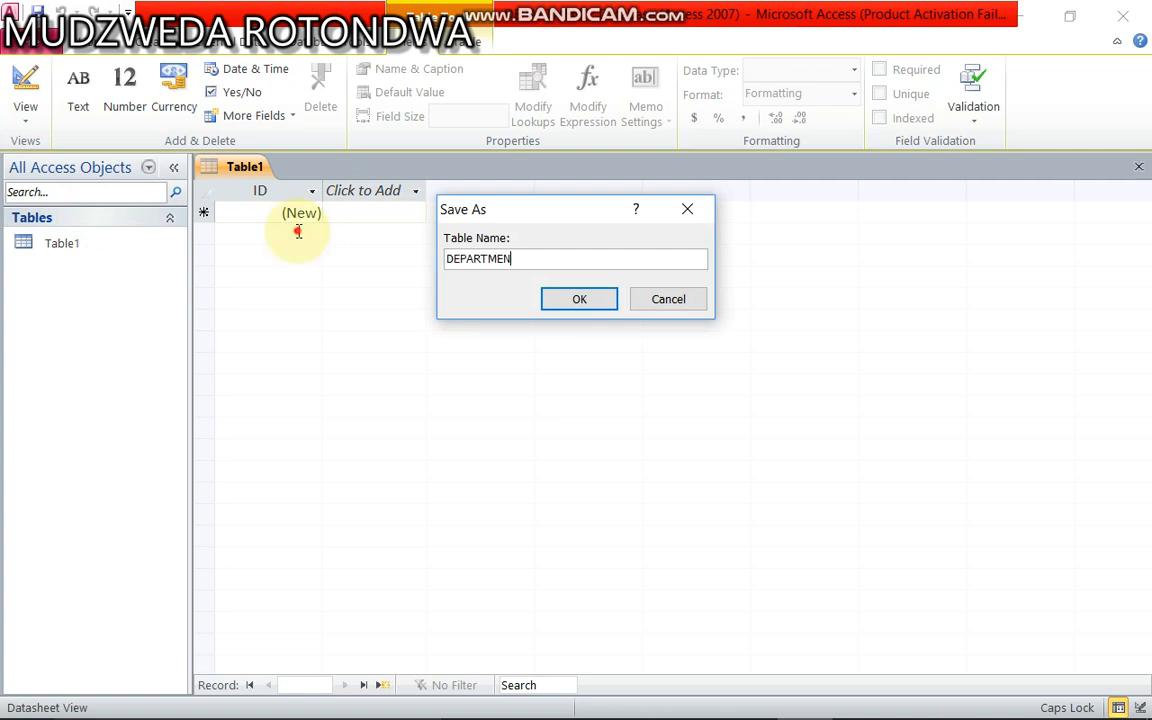
click(579, 298)
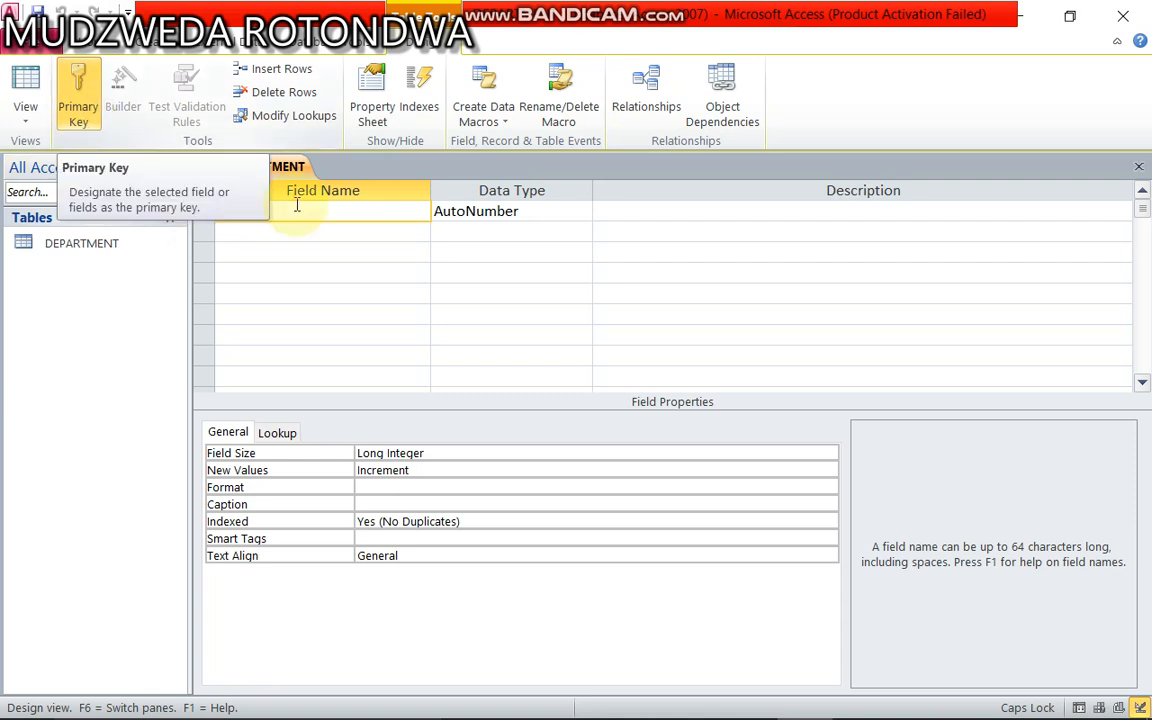
Rename the ID field to DEPT_ID and make it a Number field.
click(322, 211)
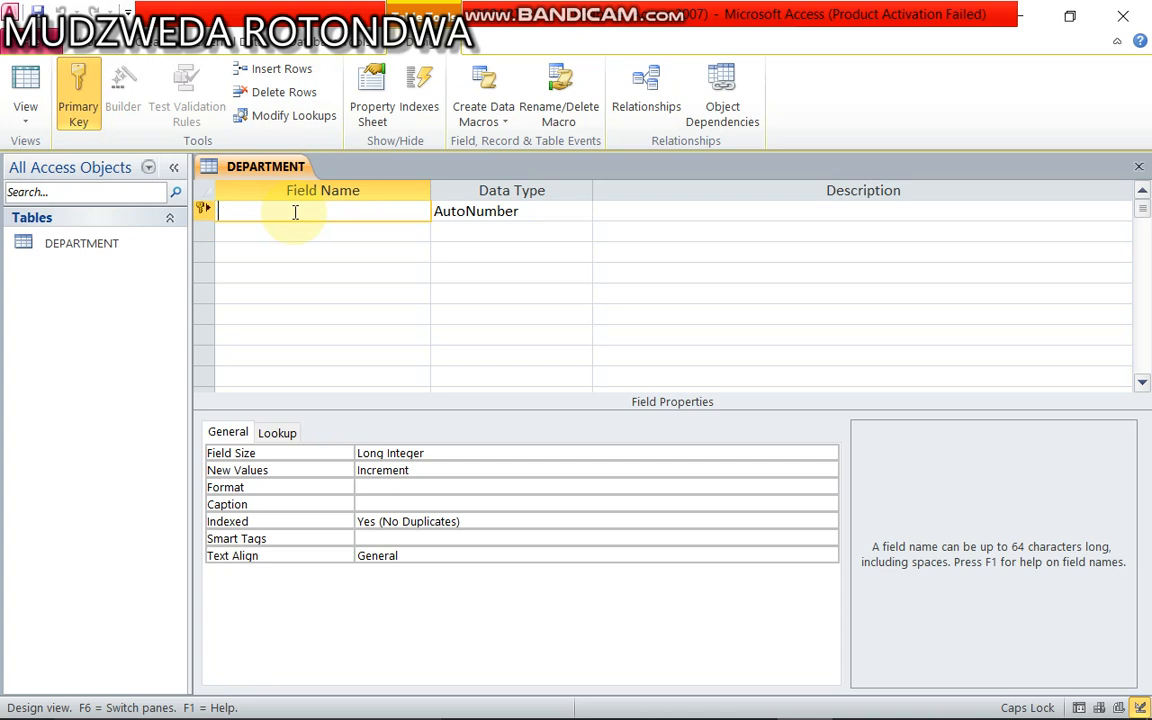
text(DE)
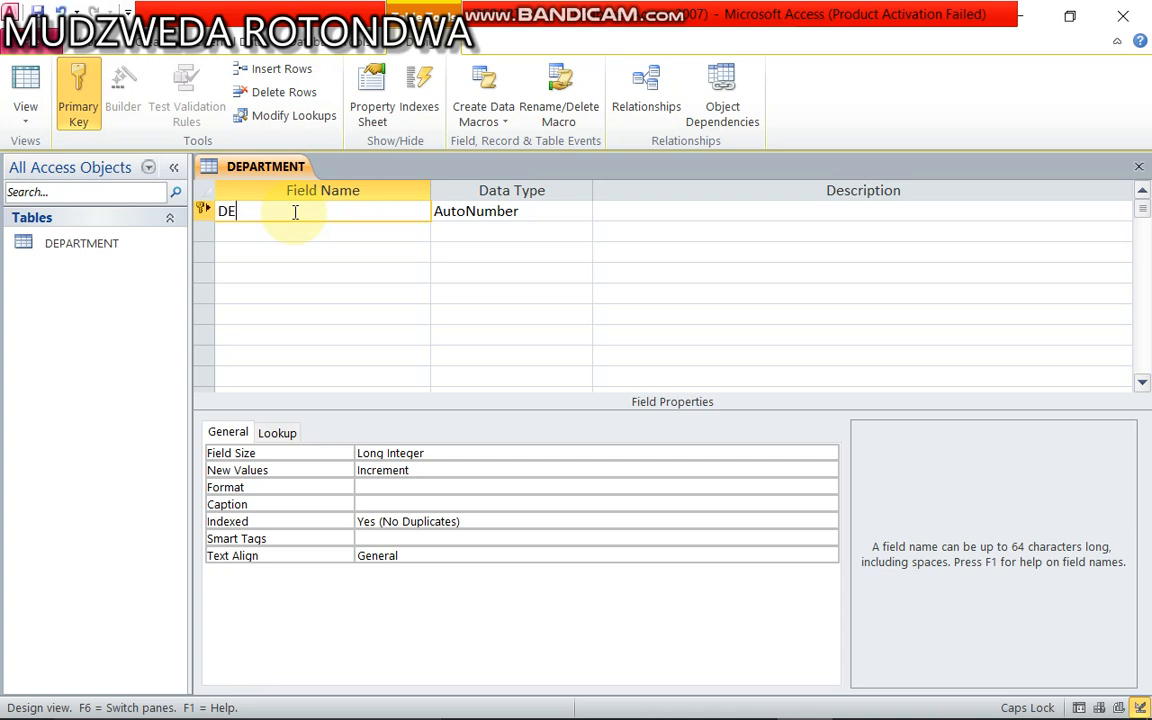
text(P)
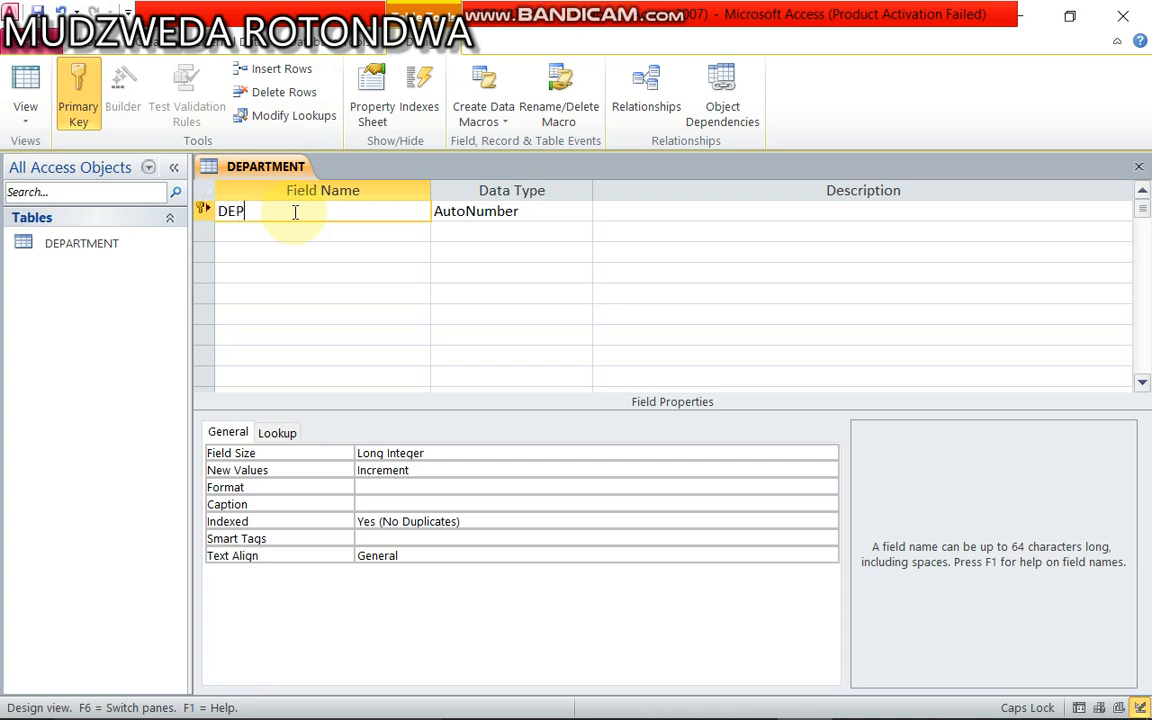
text(_)
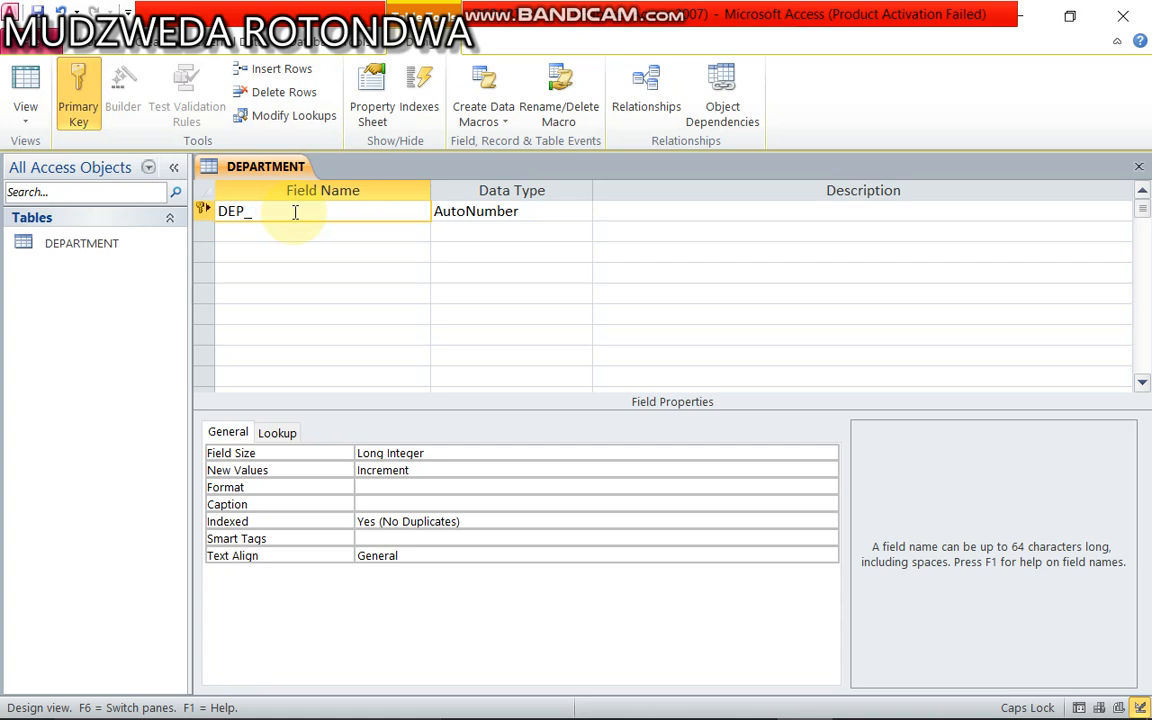
text(ID)
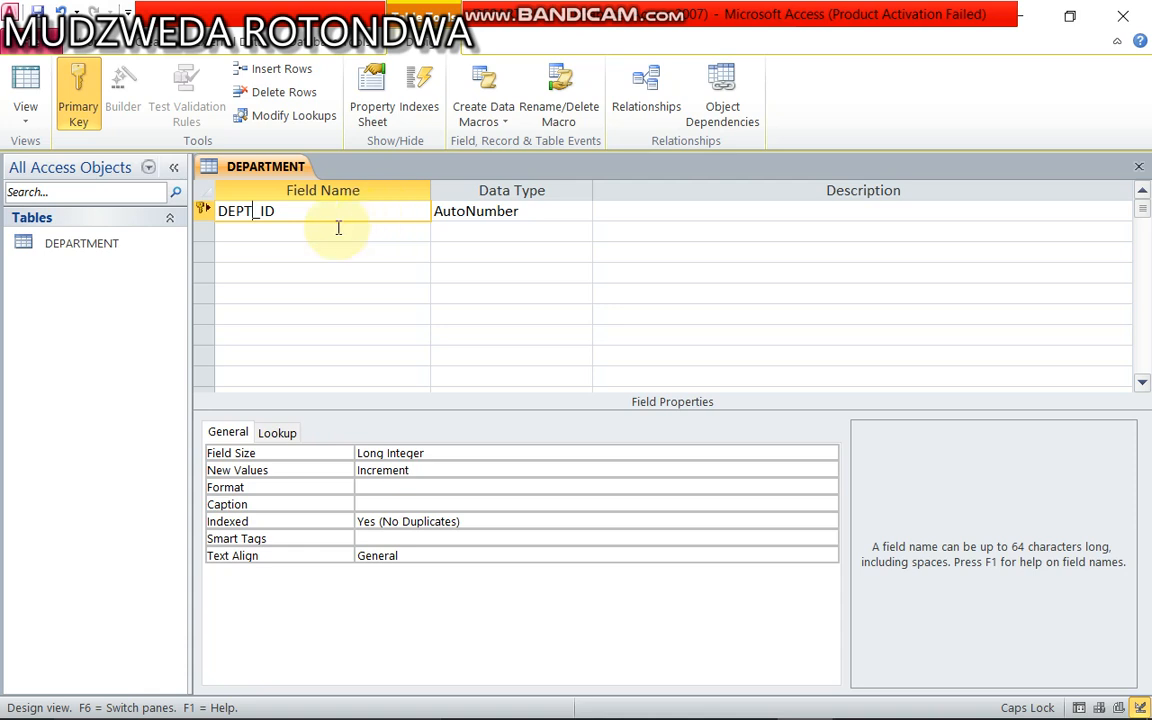
mouse_move(575, 212)
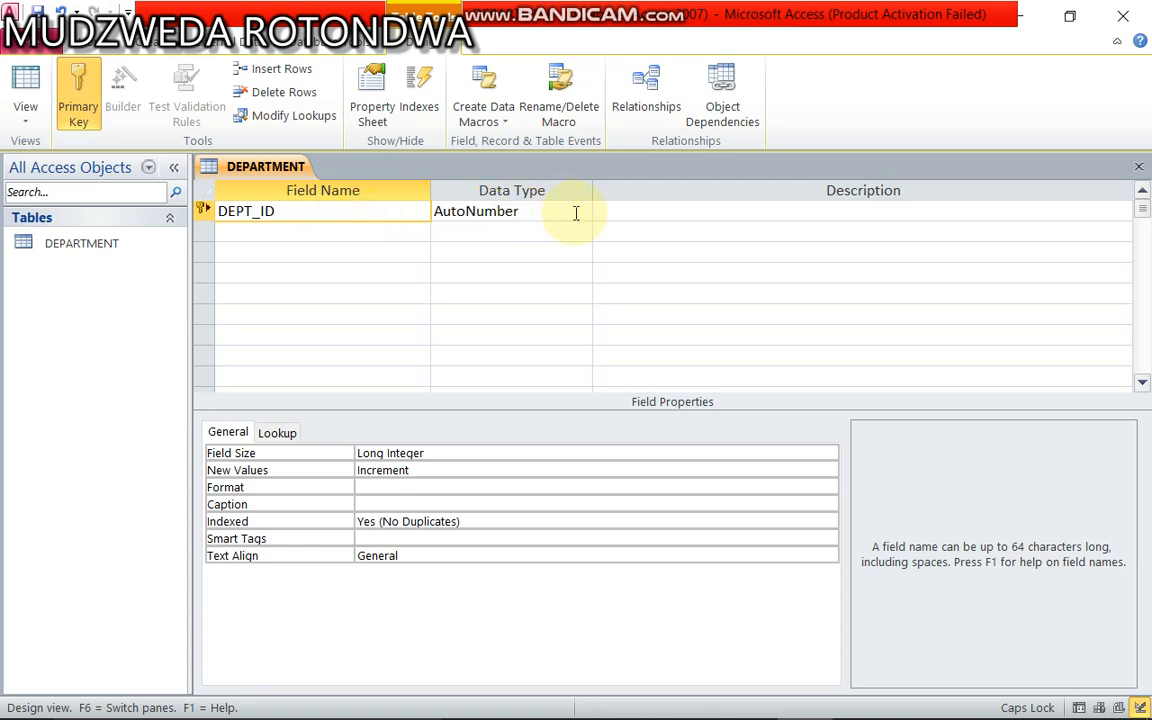
click(583, 211)
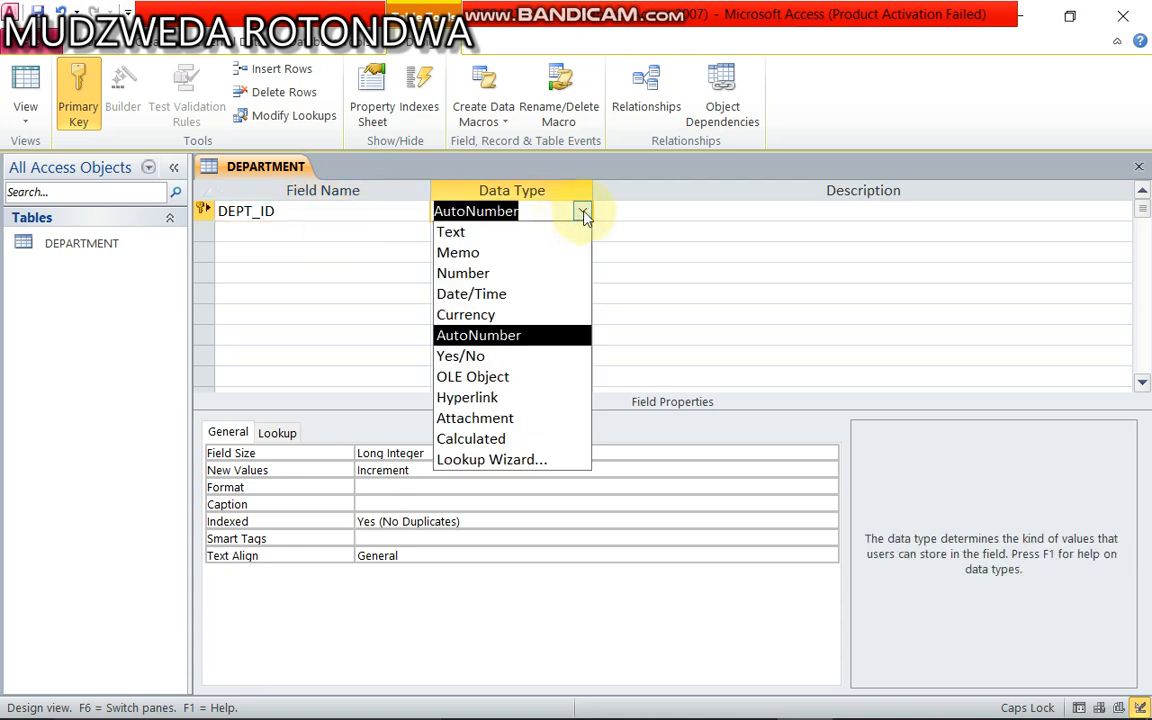
mouse_move(483, 273)
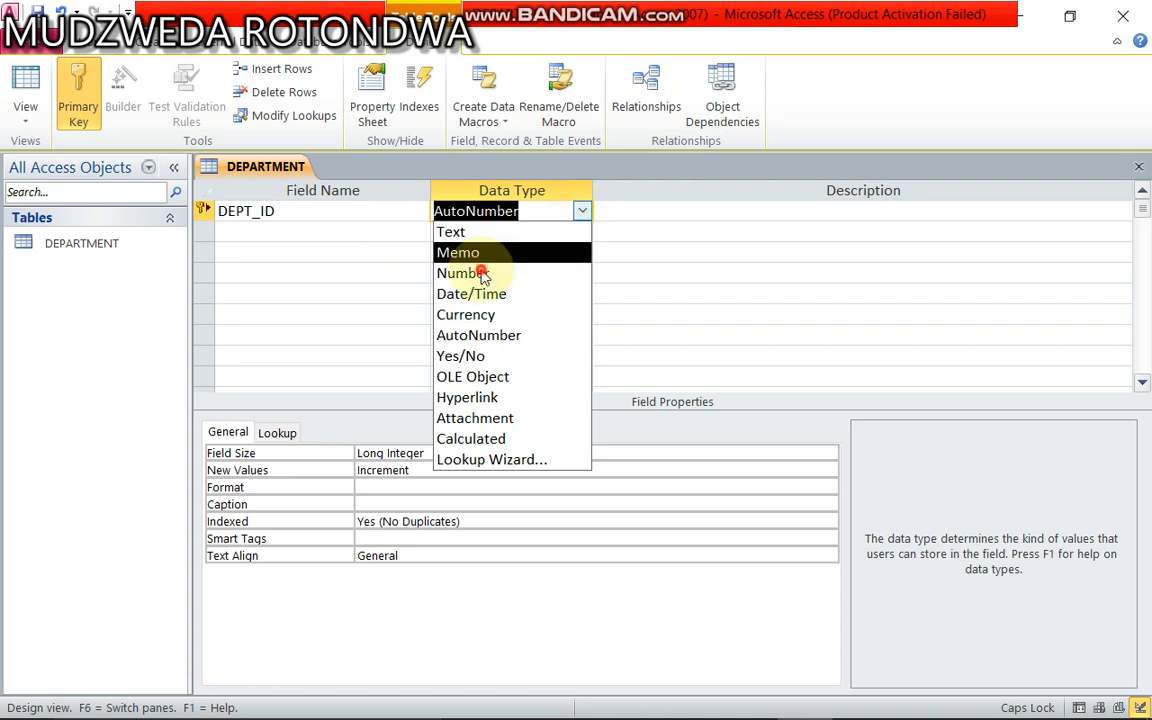
click(462, 273)
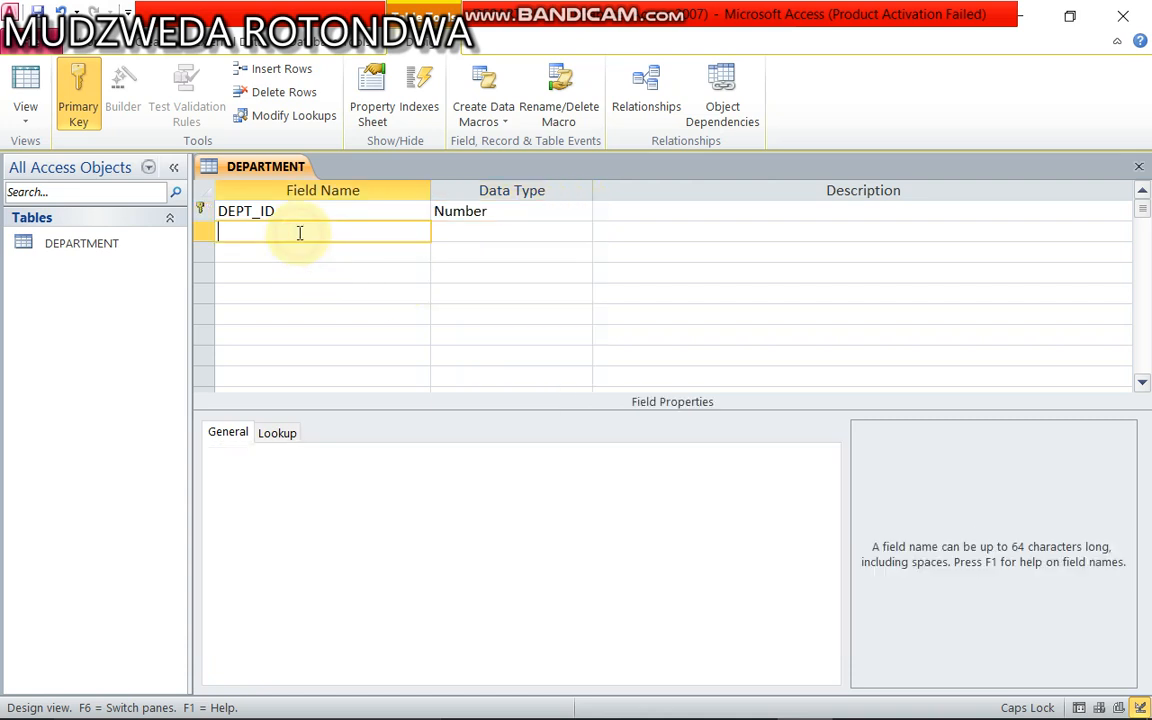
Add a DEPT_NAME field with the Text data type.
text(D)
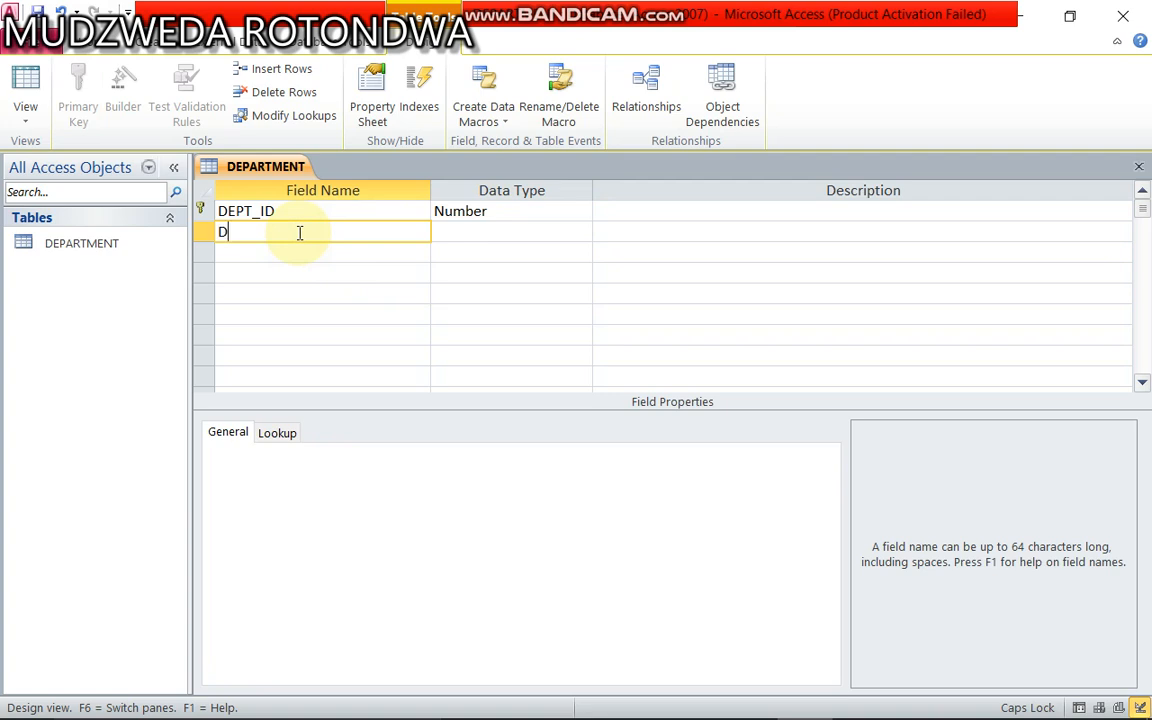
text(EPT)
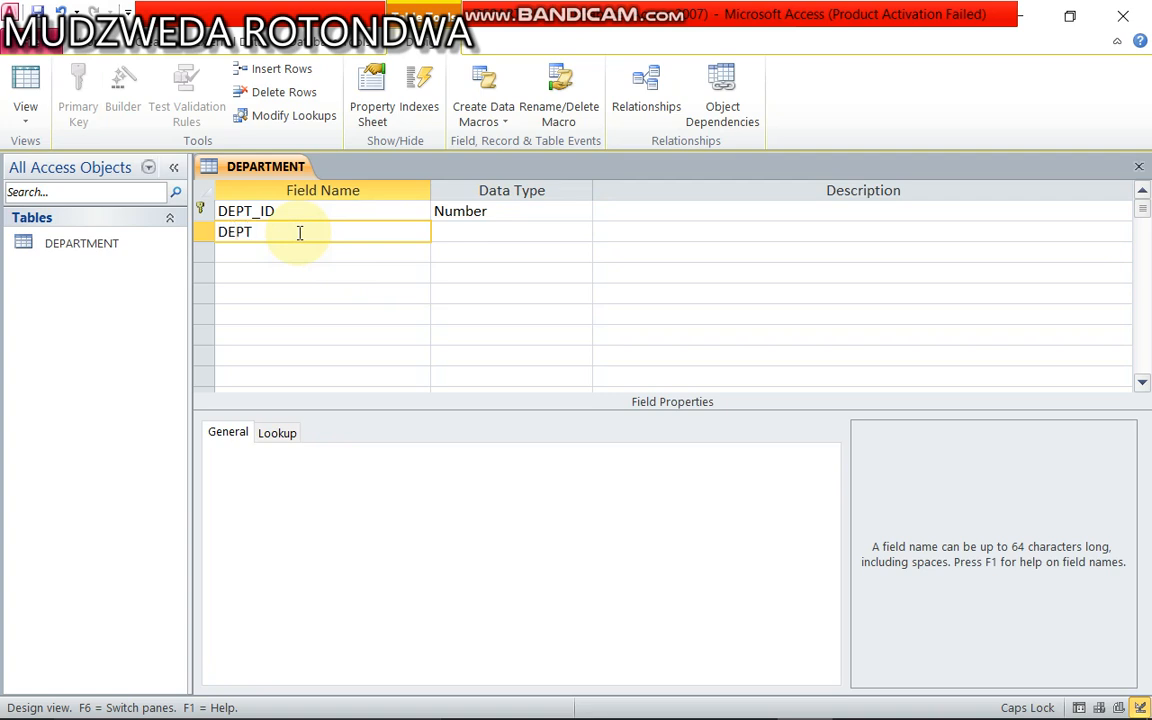
text(_)
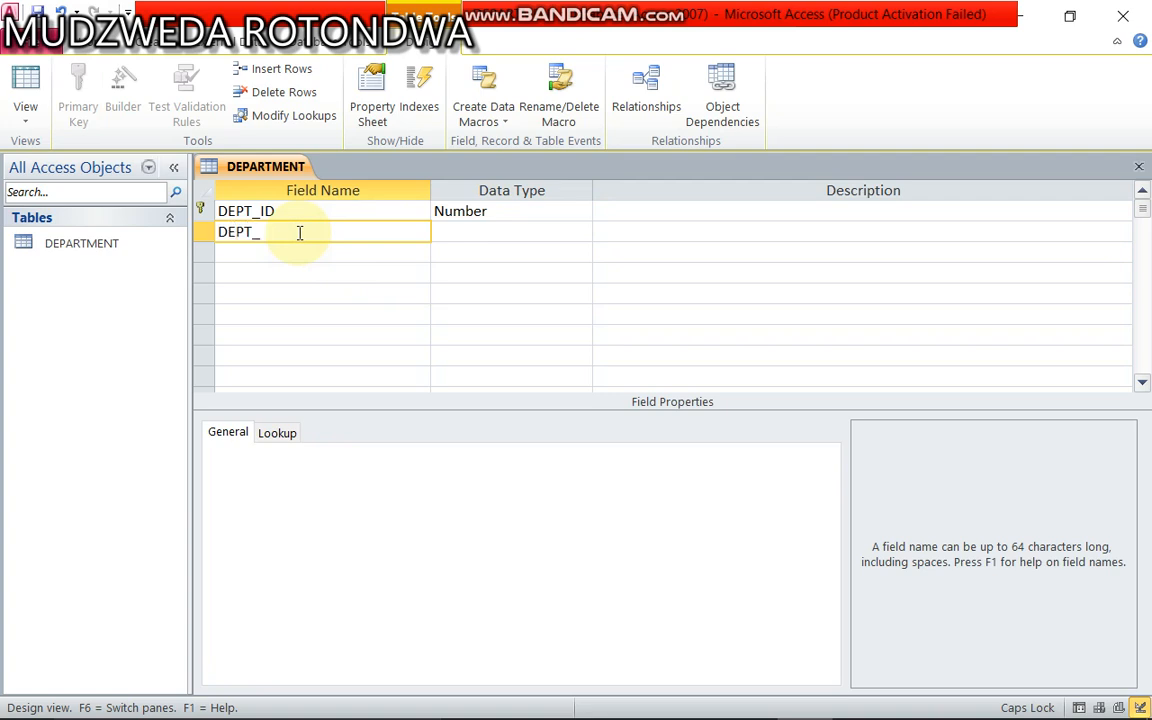
text(NMA)
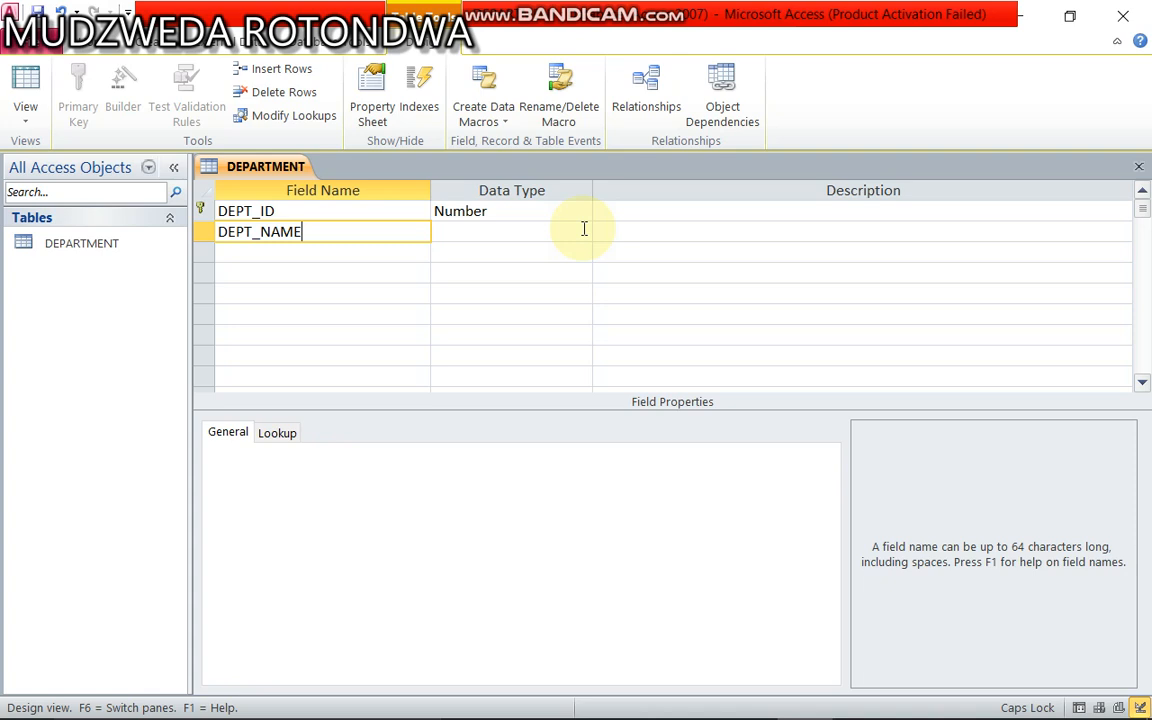
click(582, 231)
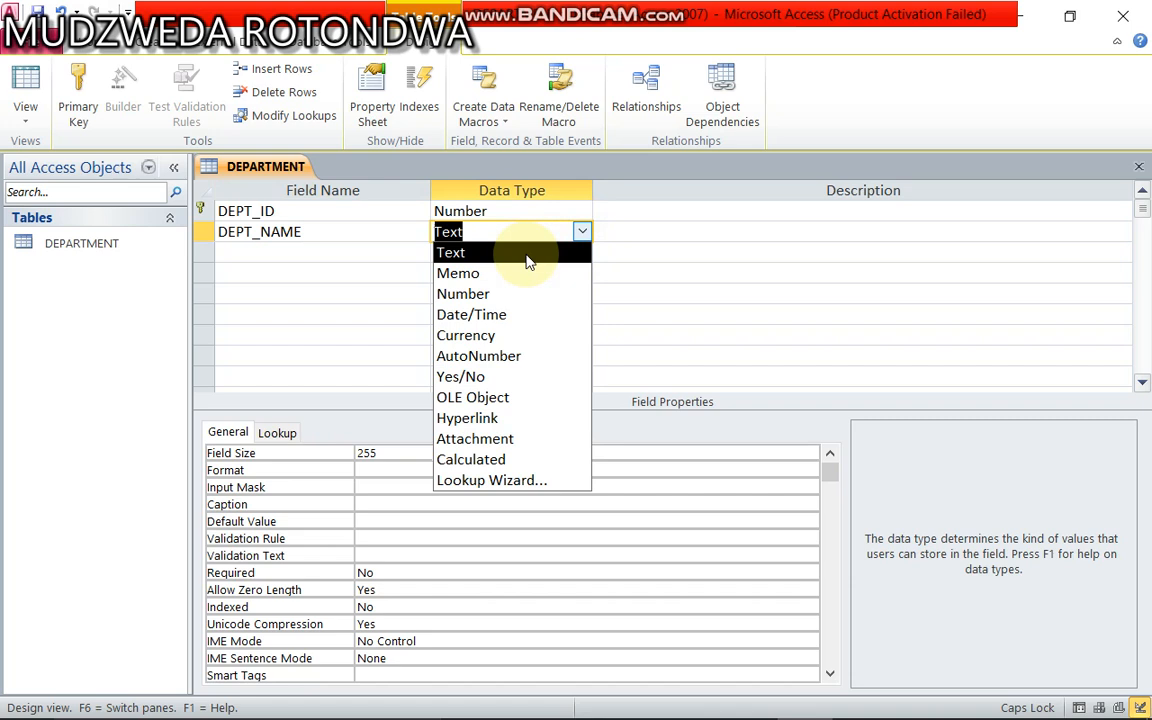
click(450, 252)
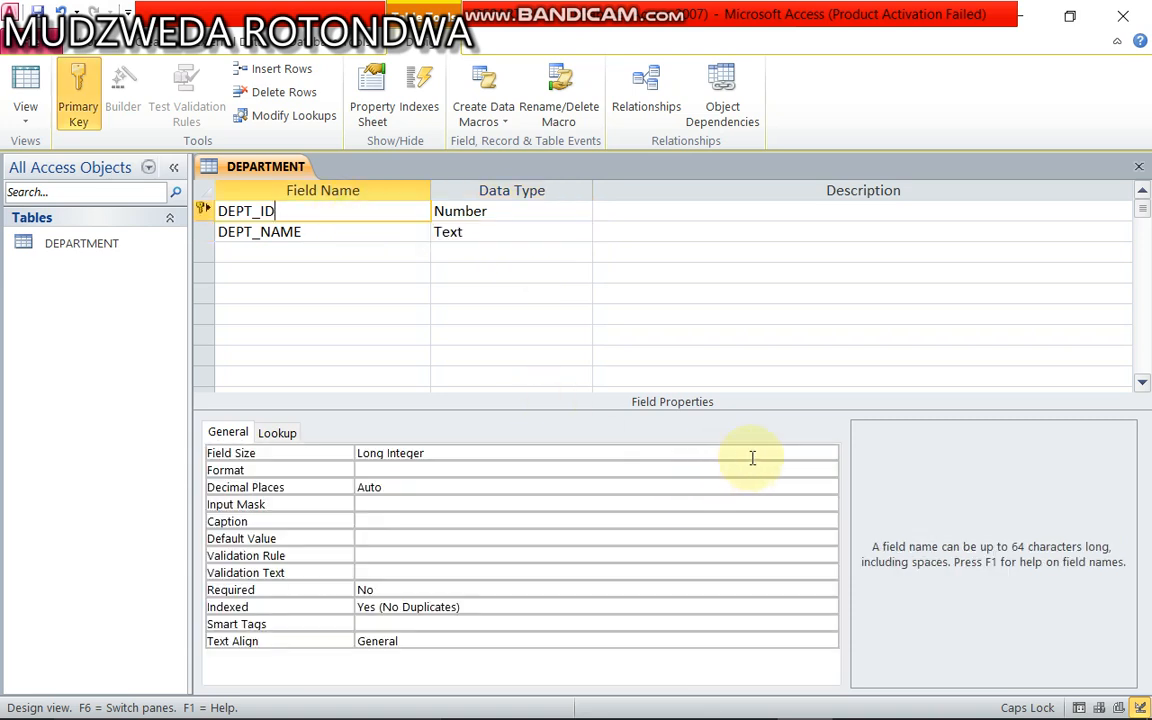
Keep DEPT_ID's field size at Long Integer and set DEPT_NAME's field size to 25.
click(828, 452)
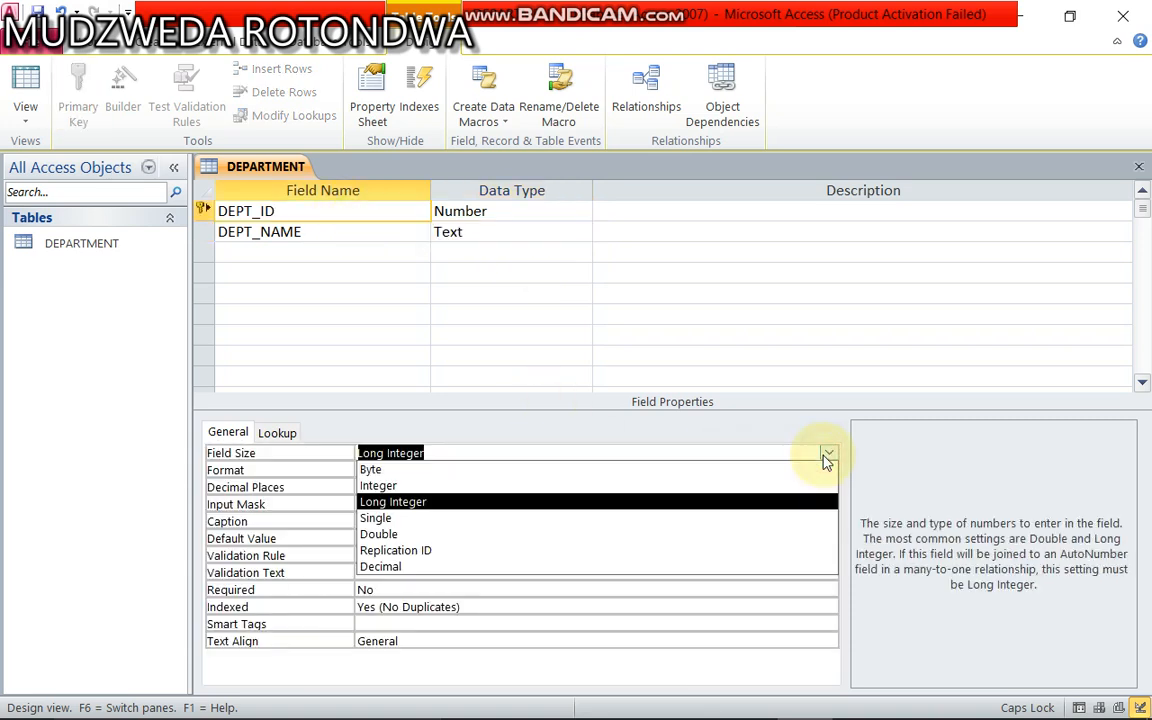
mouse_move(463, 501)
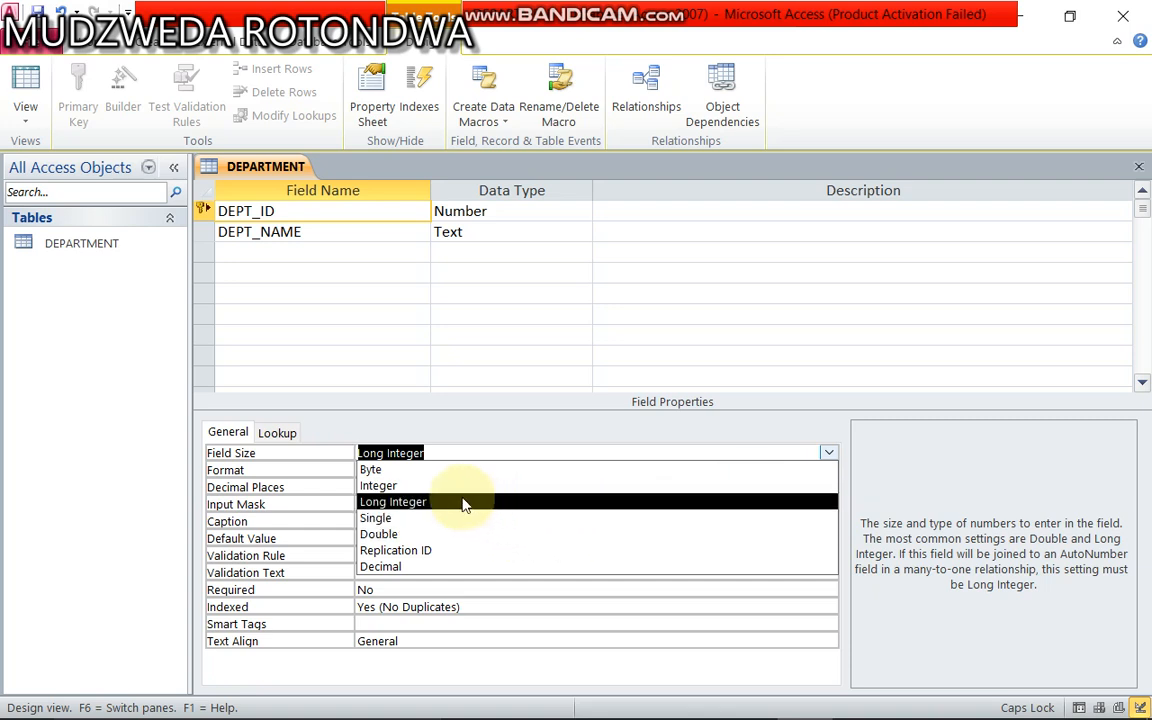
click(392, 501)
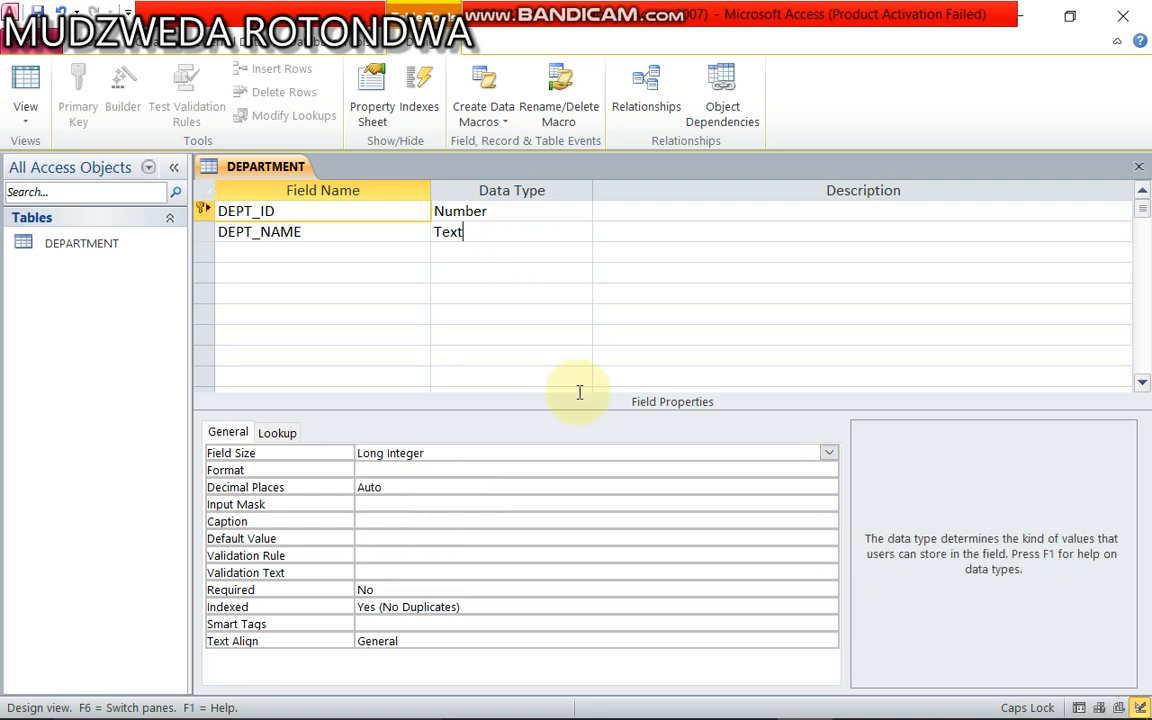
click(500, 231)
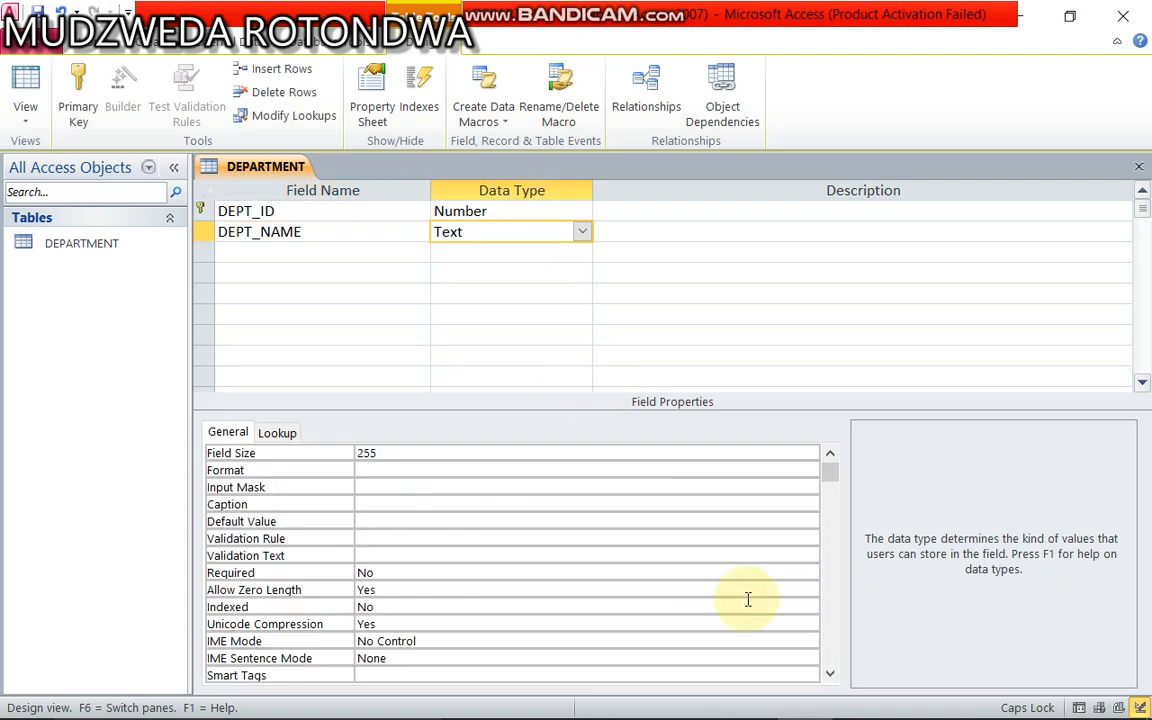
mouse_move(810, 452)
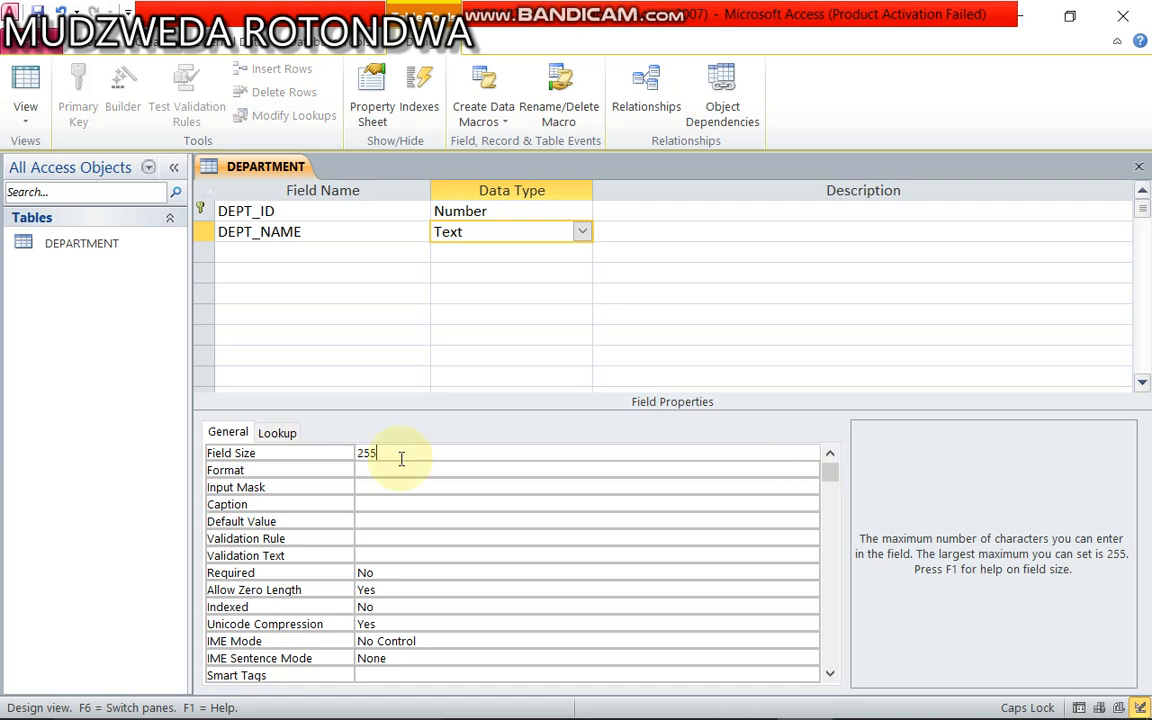
key(Backspace)
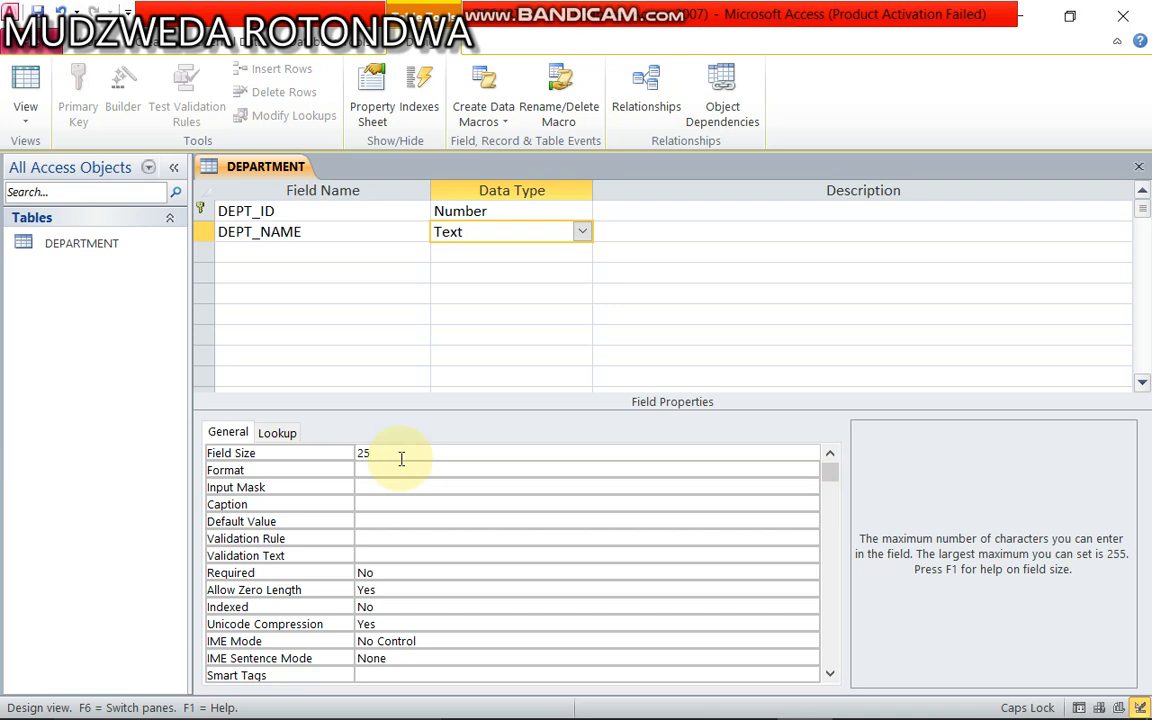
mouse_move(389, 343)
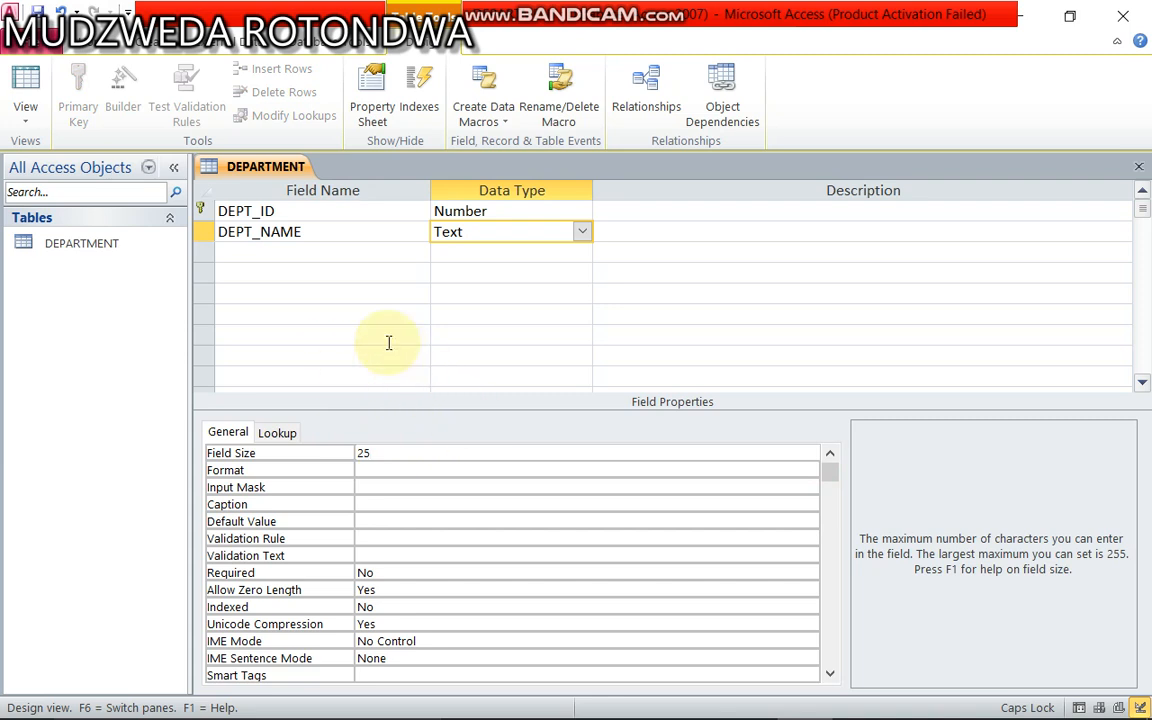
click(320, 334)
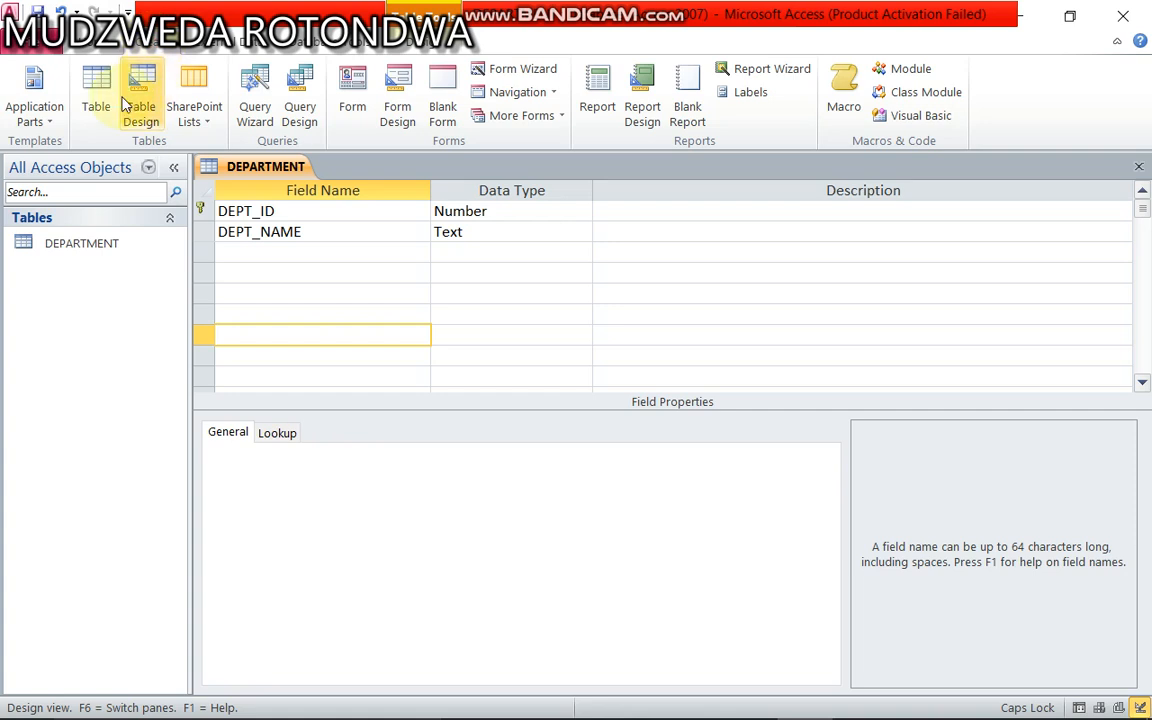
Create a new blank table and save it as EMPLOYEE in Design view.
click(96, 90)
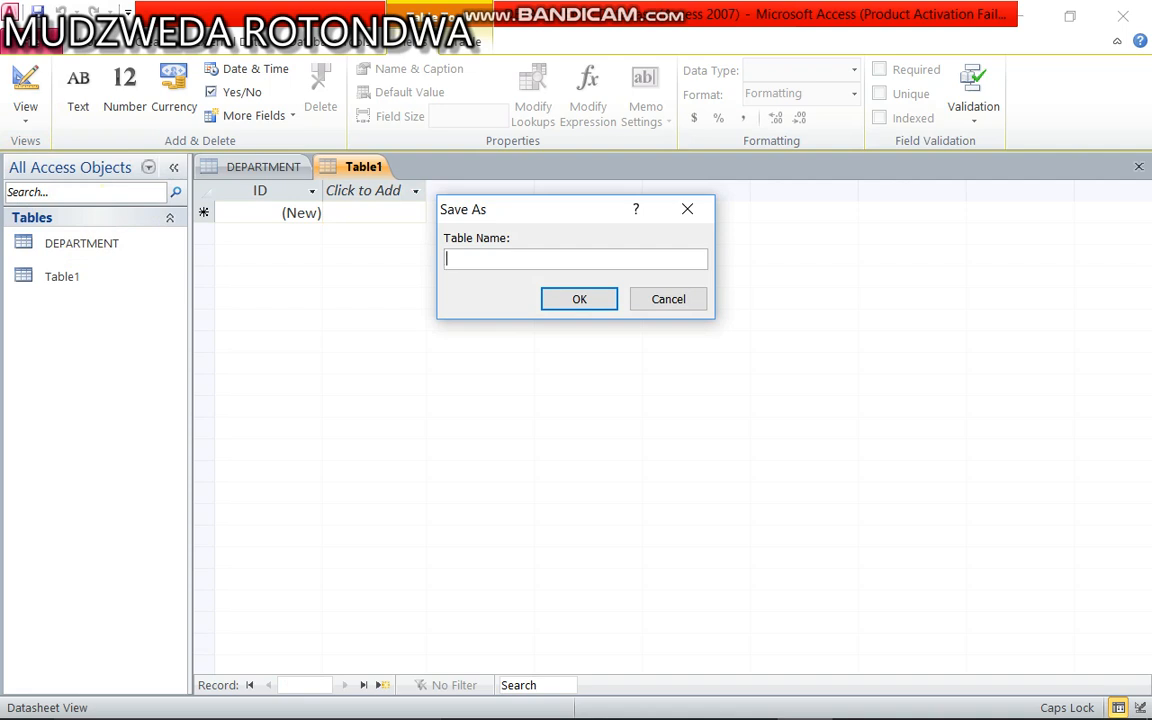
text(EMPLOY)
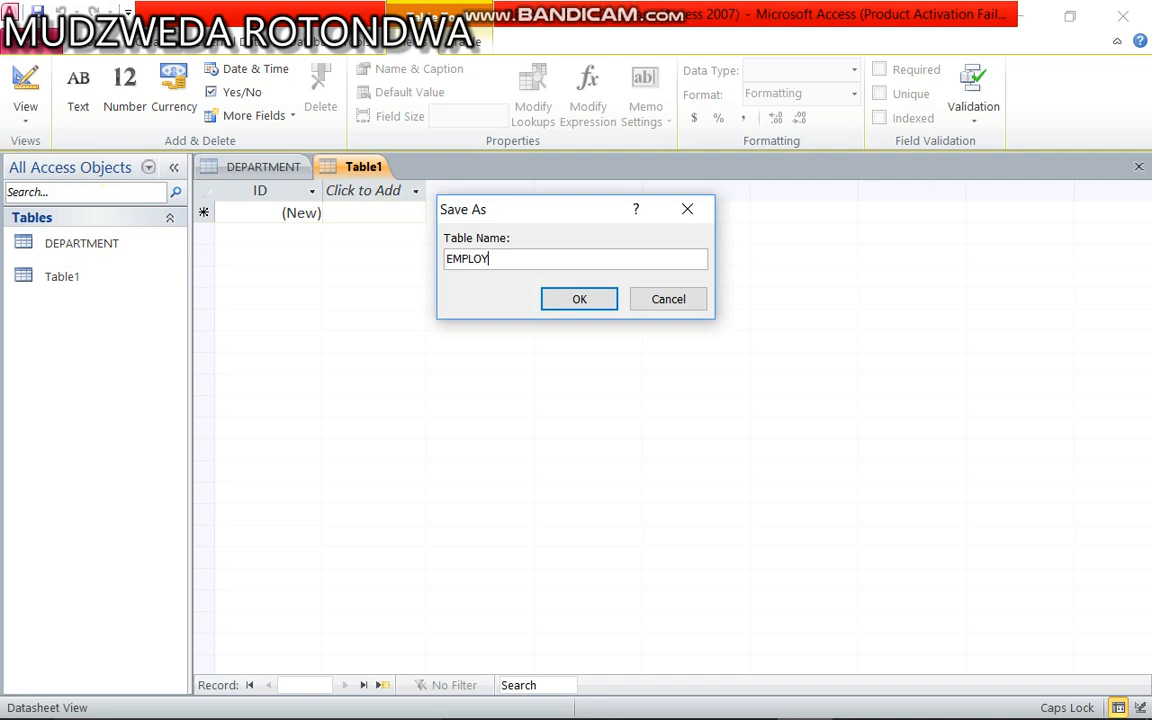
text(EE)
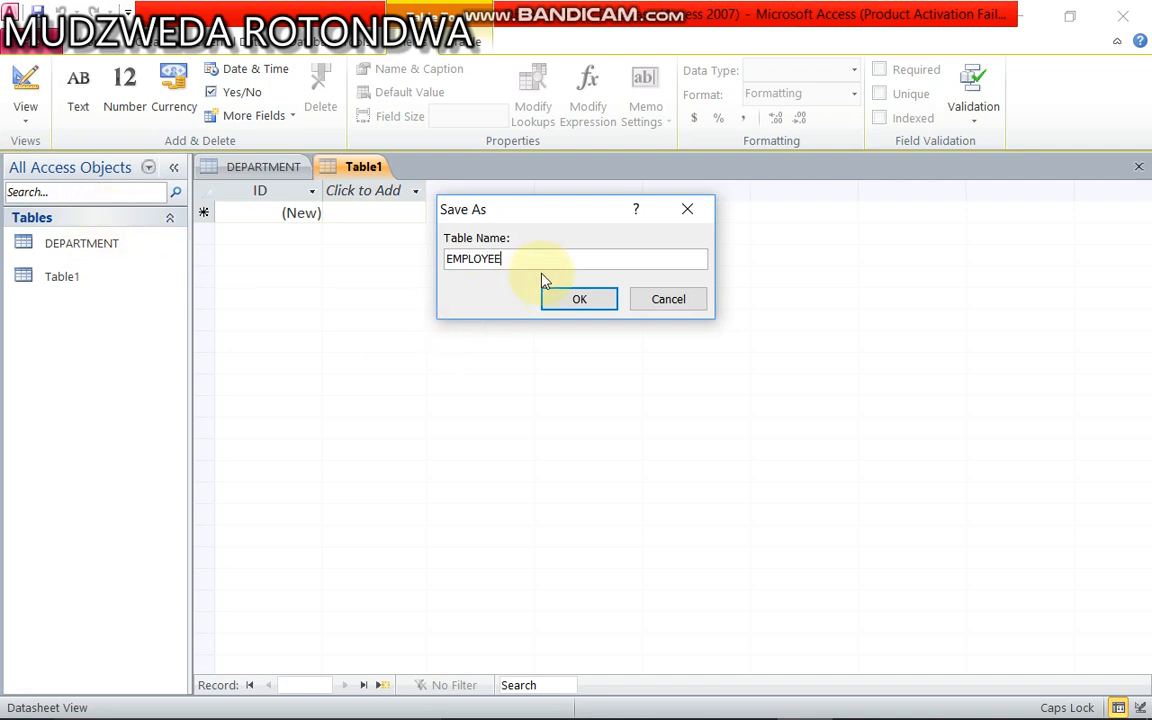
click(579, 298)
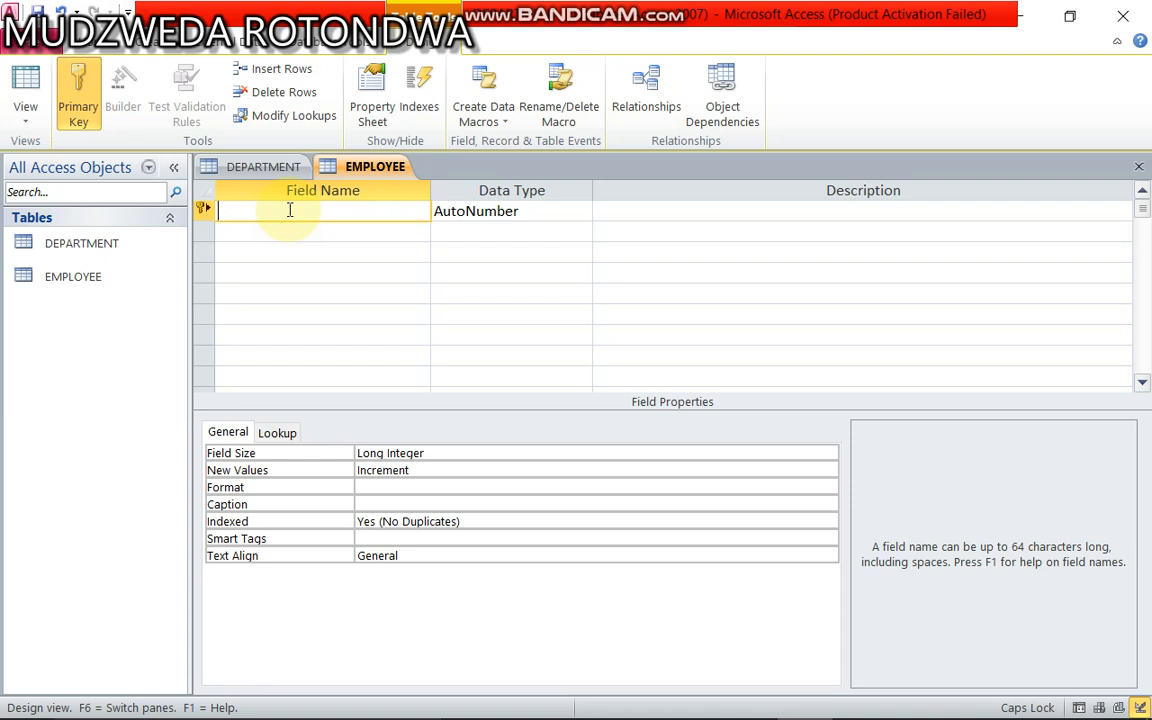
Rename the EMPLOYEE key field to EMP_ID.
text(EM)
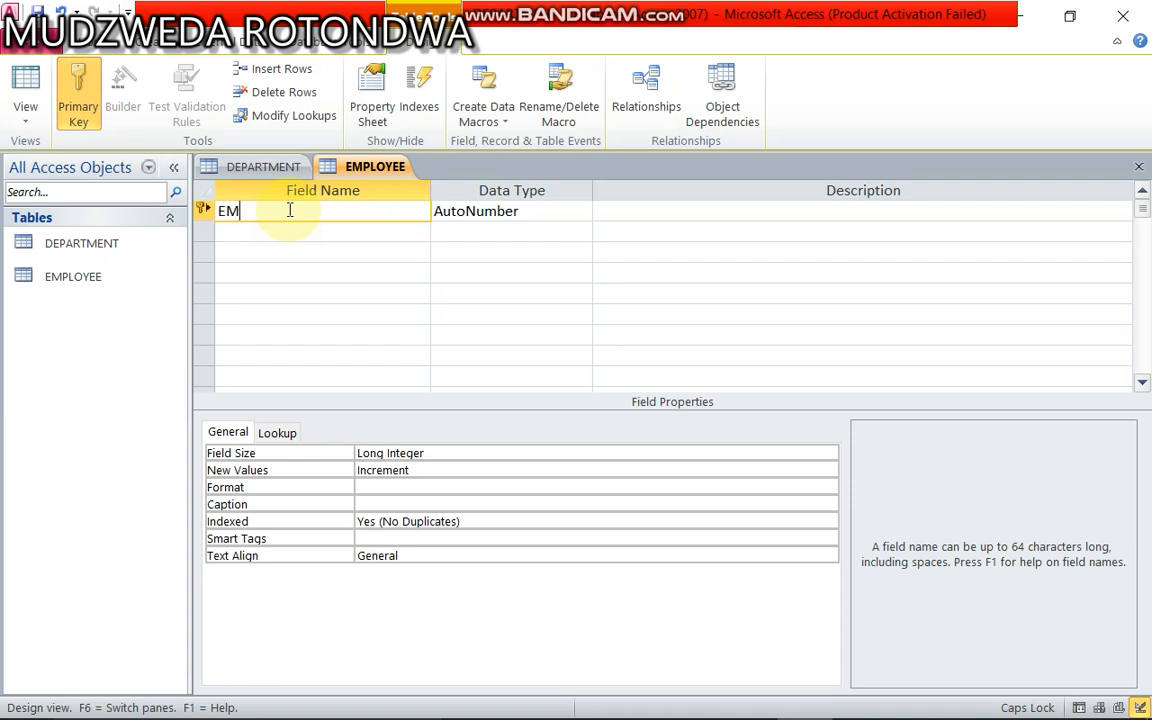
text(P)
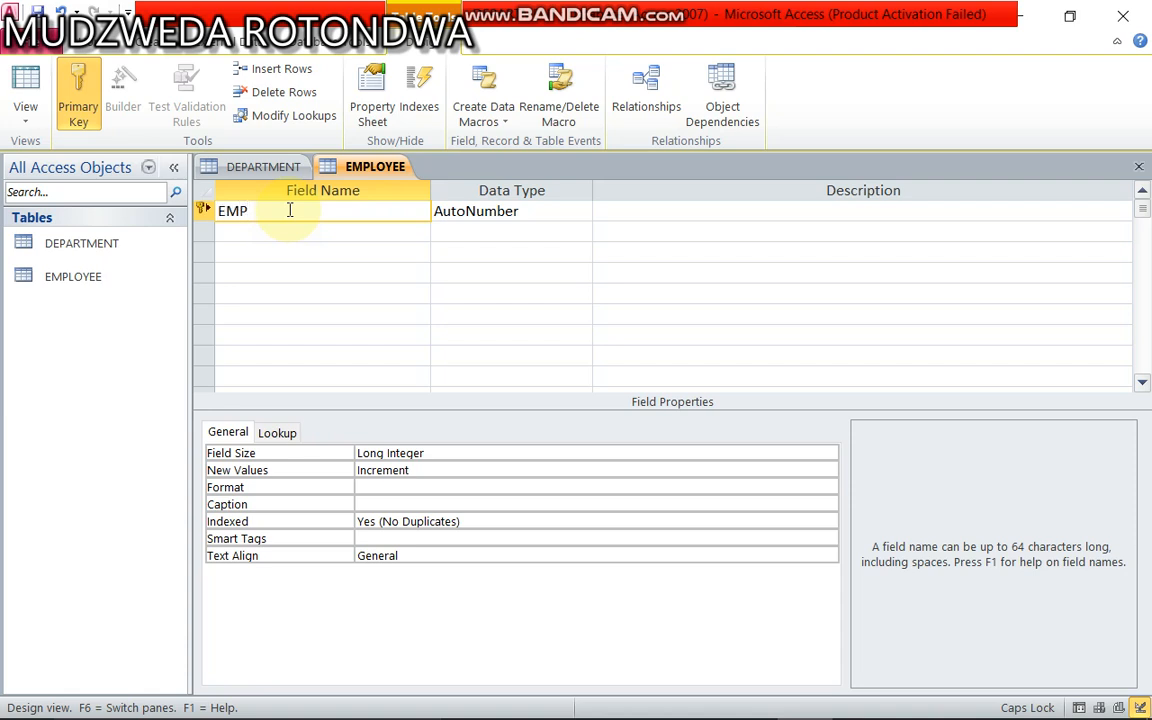
text(_I)
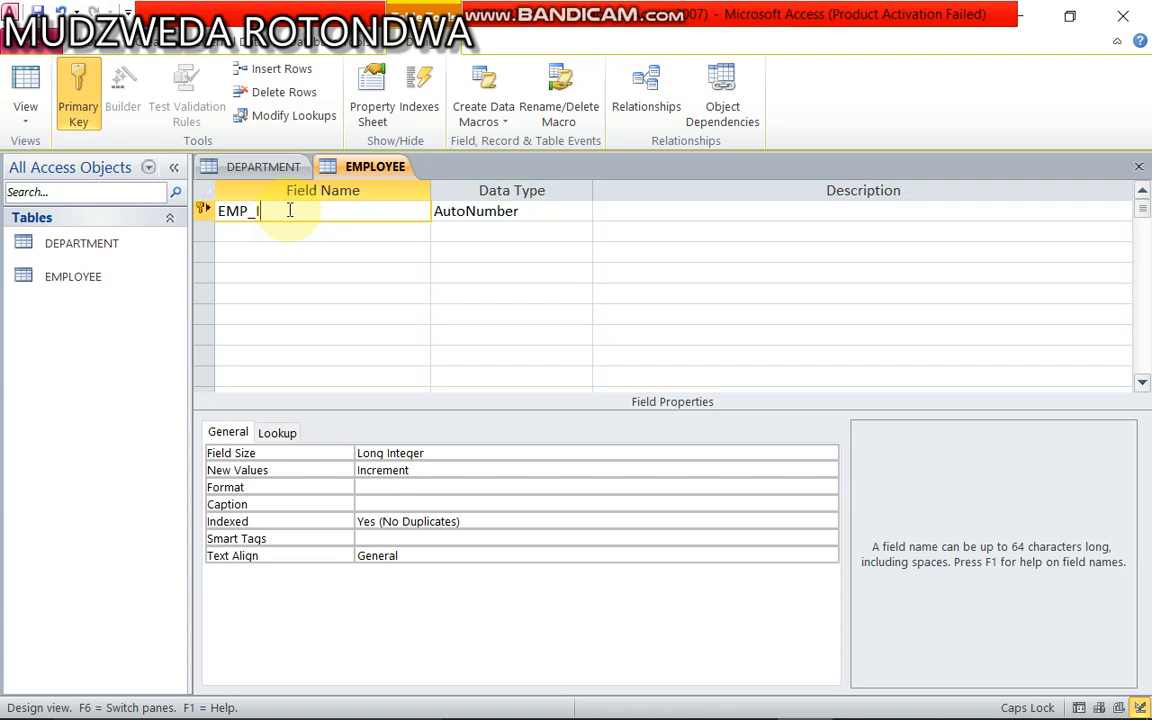
text(D)
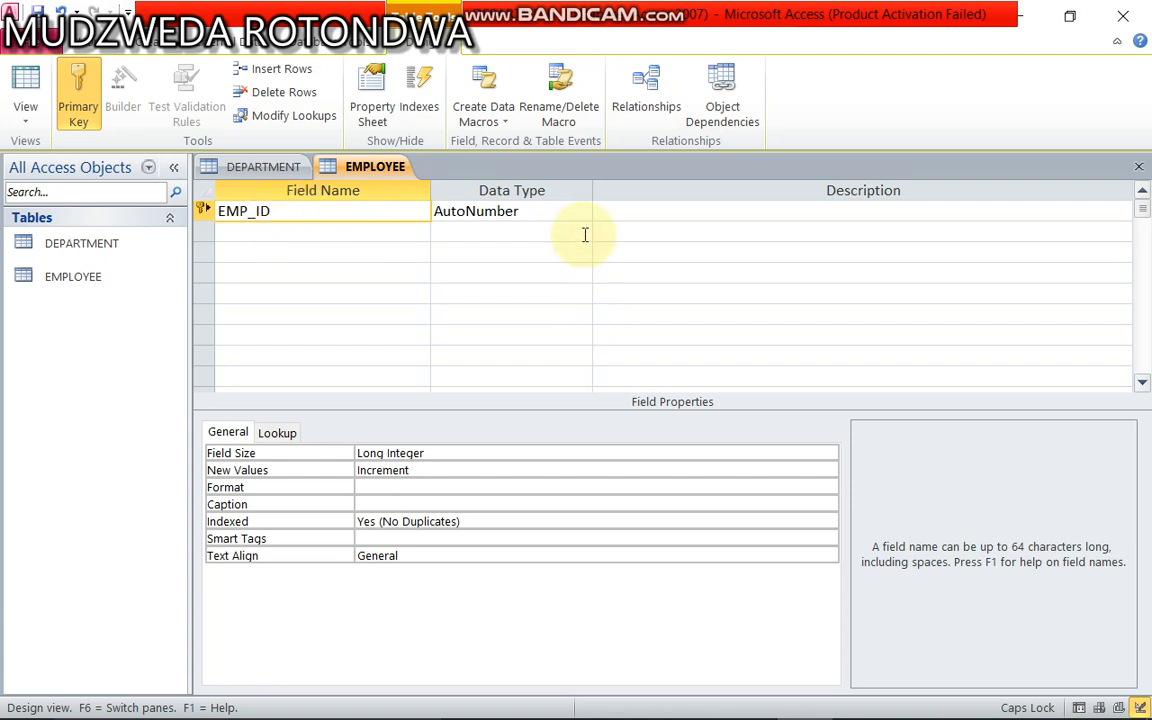
mouse_move(591, 213)
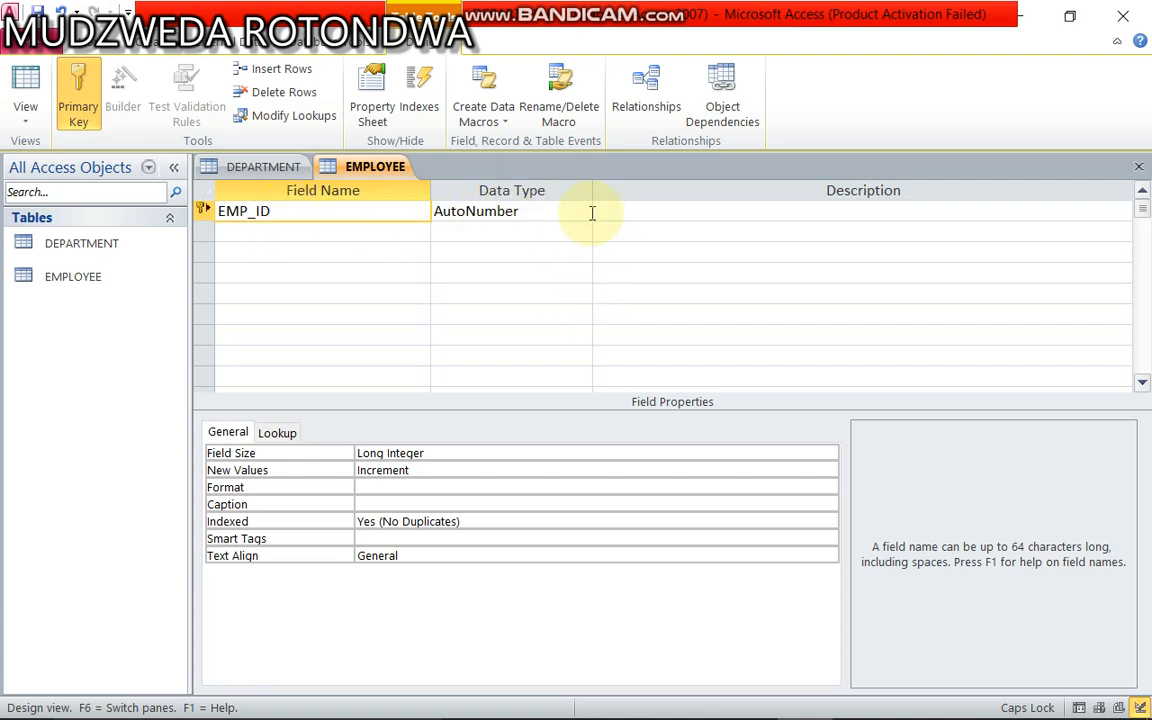
click(581, 211)
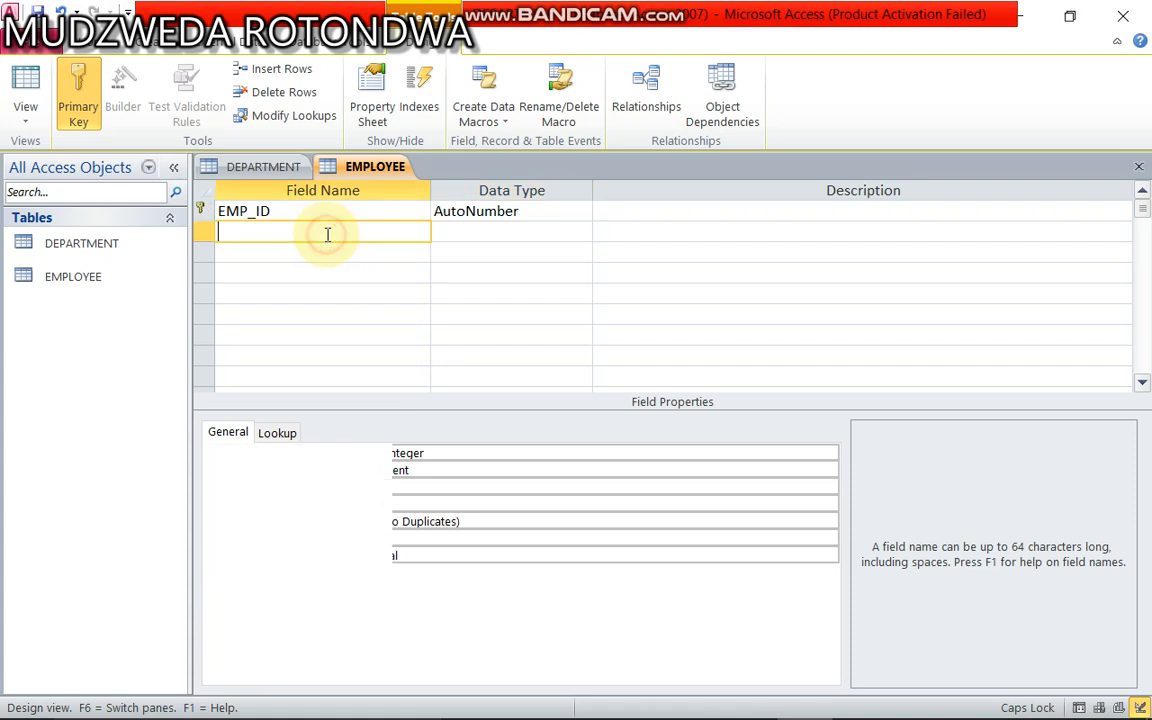
Add FIRST_NAME and LAST_NAME as the next field names.
click(322, 232)
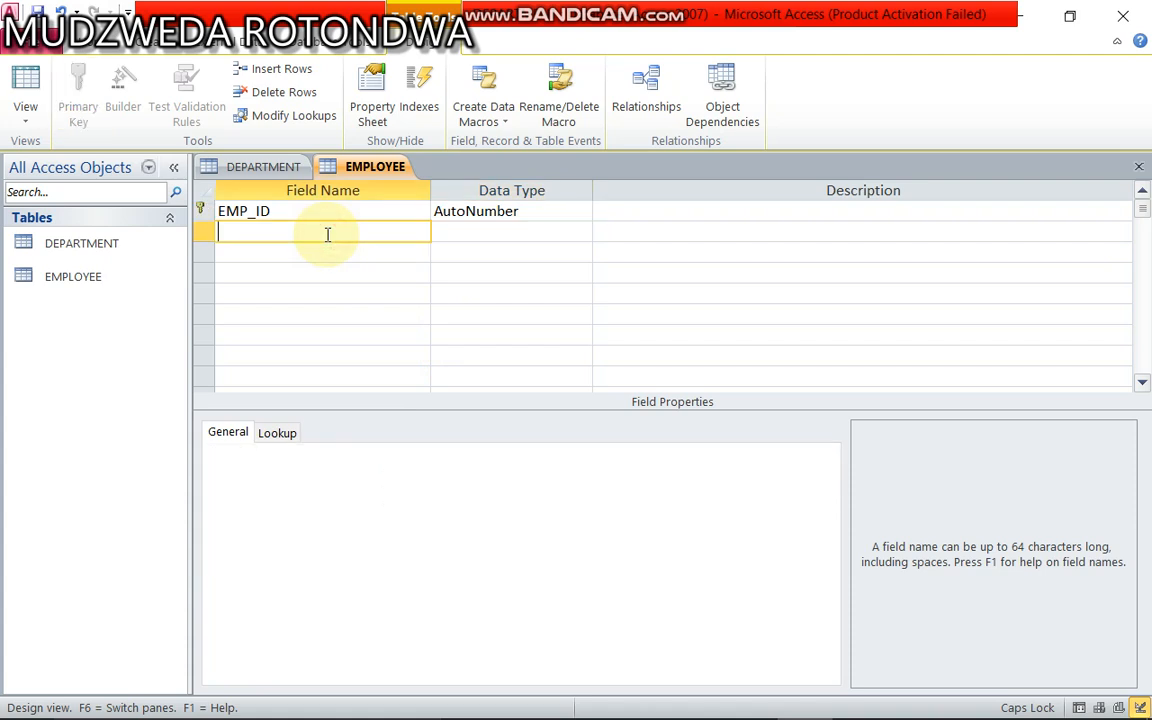
text(FIRS)
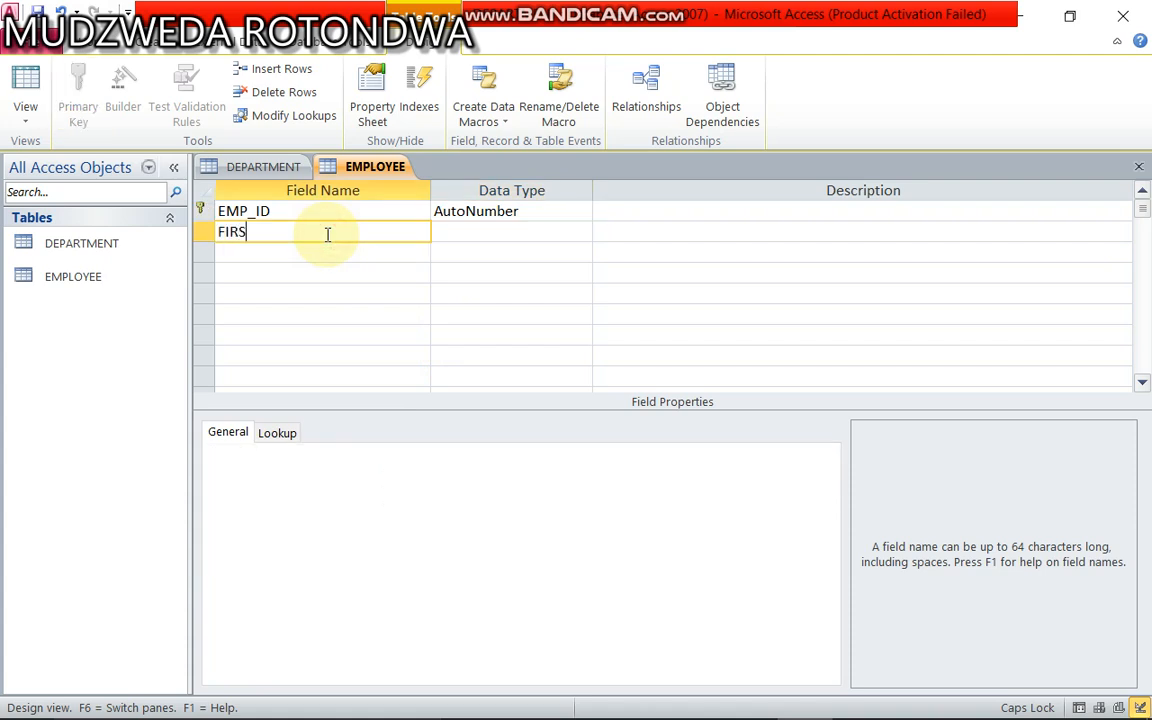
text(T)
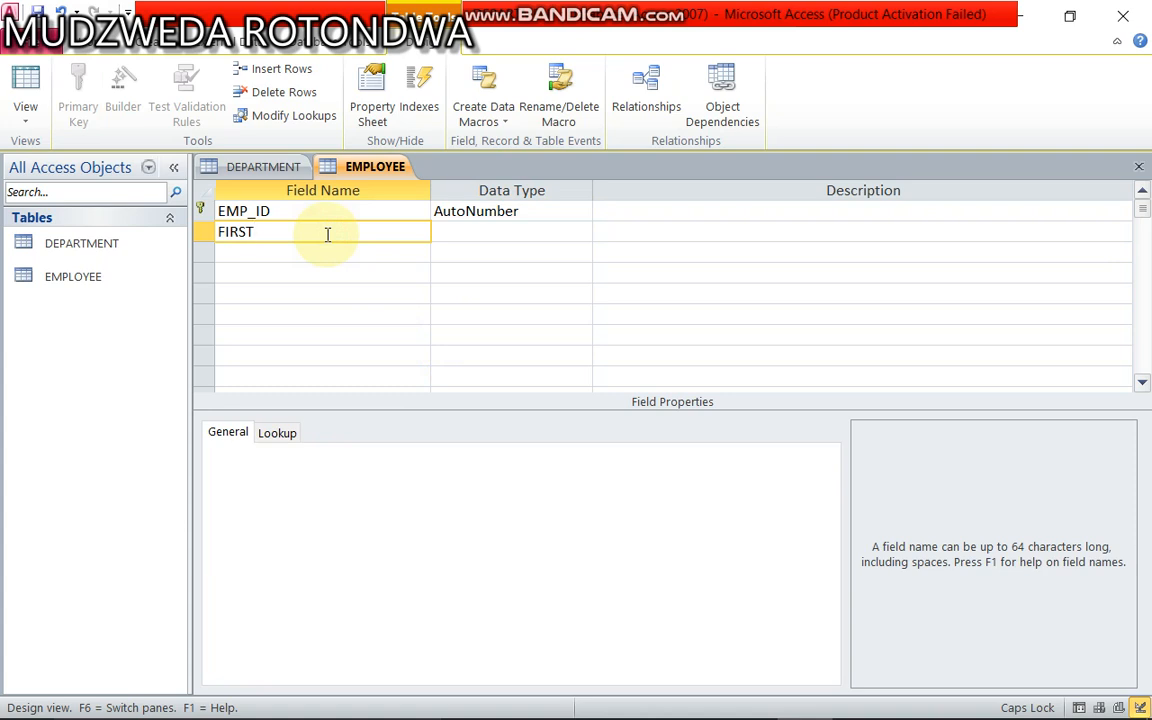
text(_NAM)
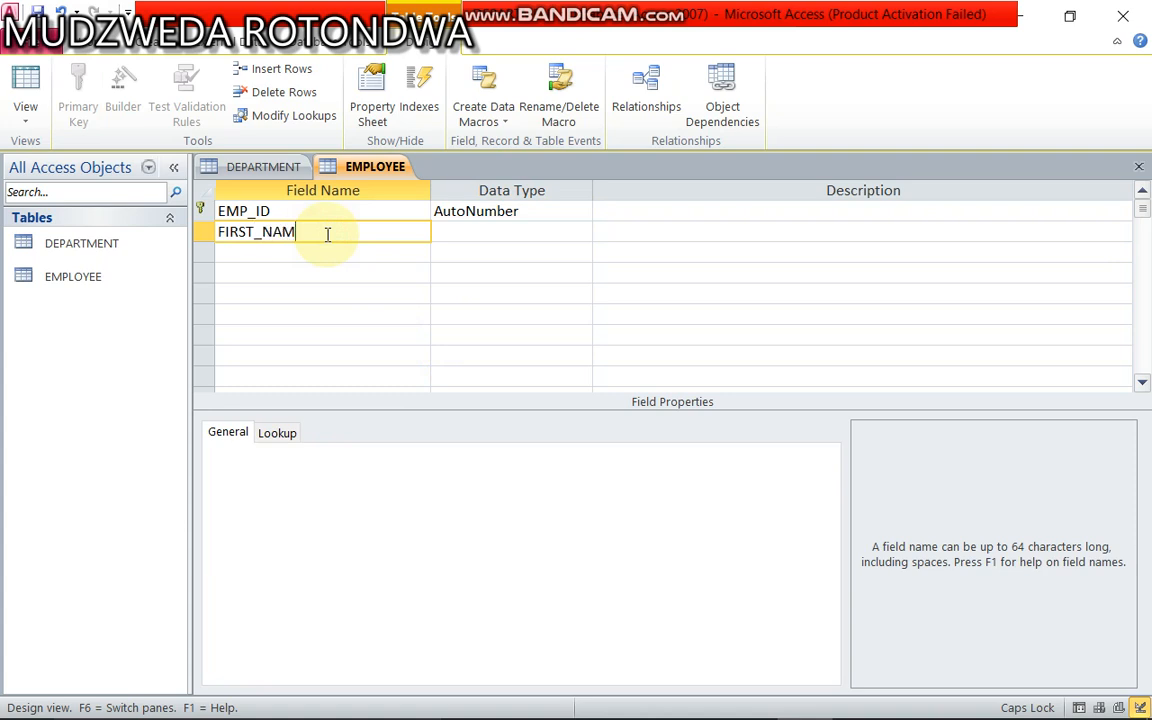
text(E)
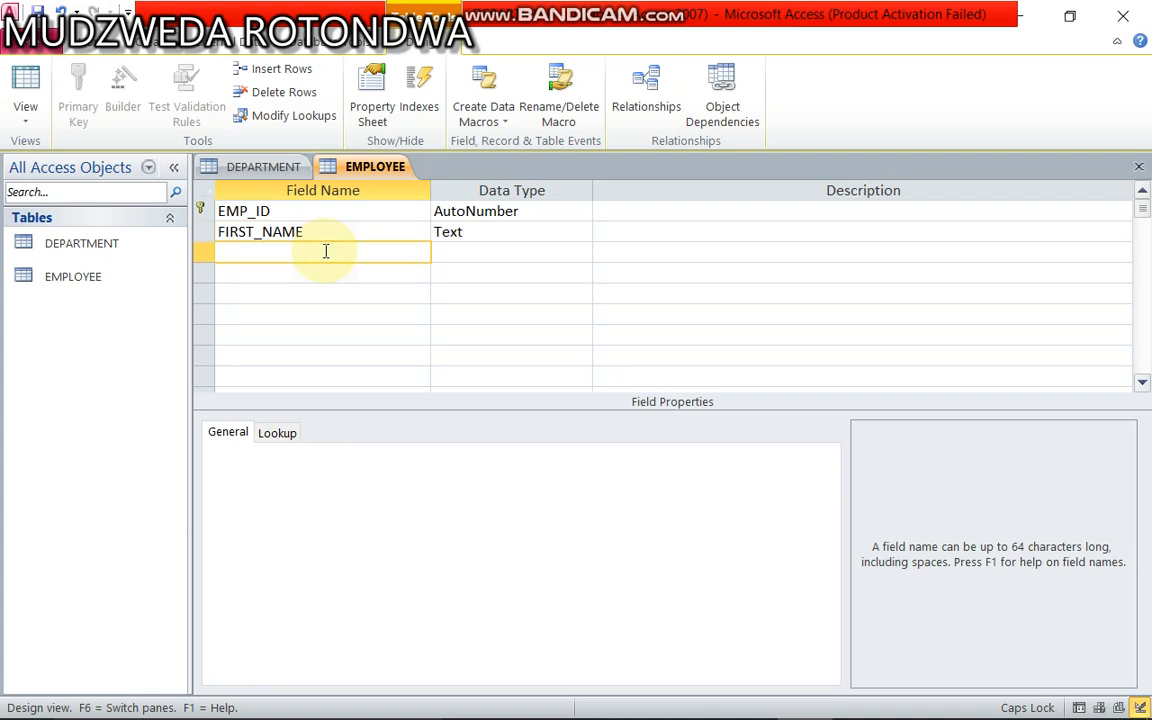
text(LAST_)
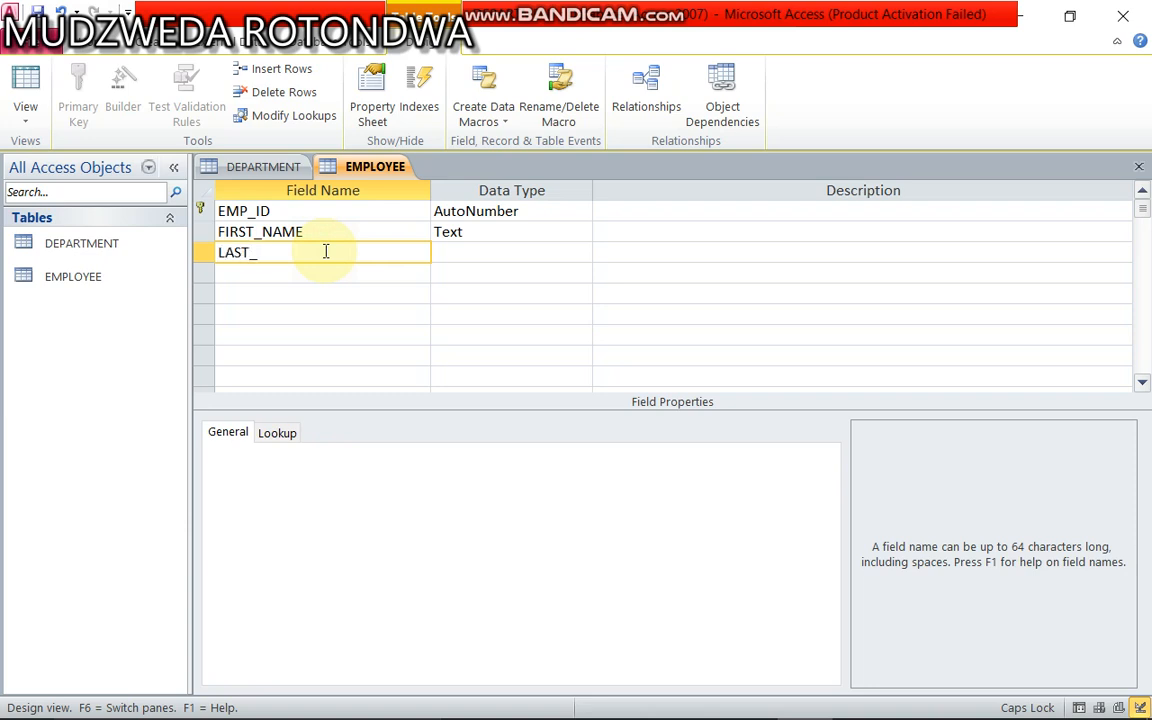
text(NAME)
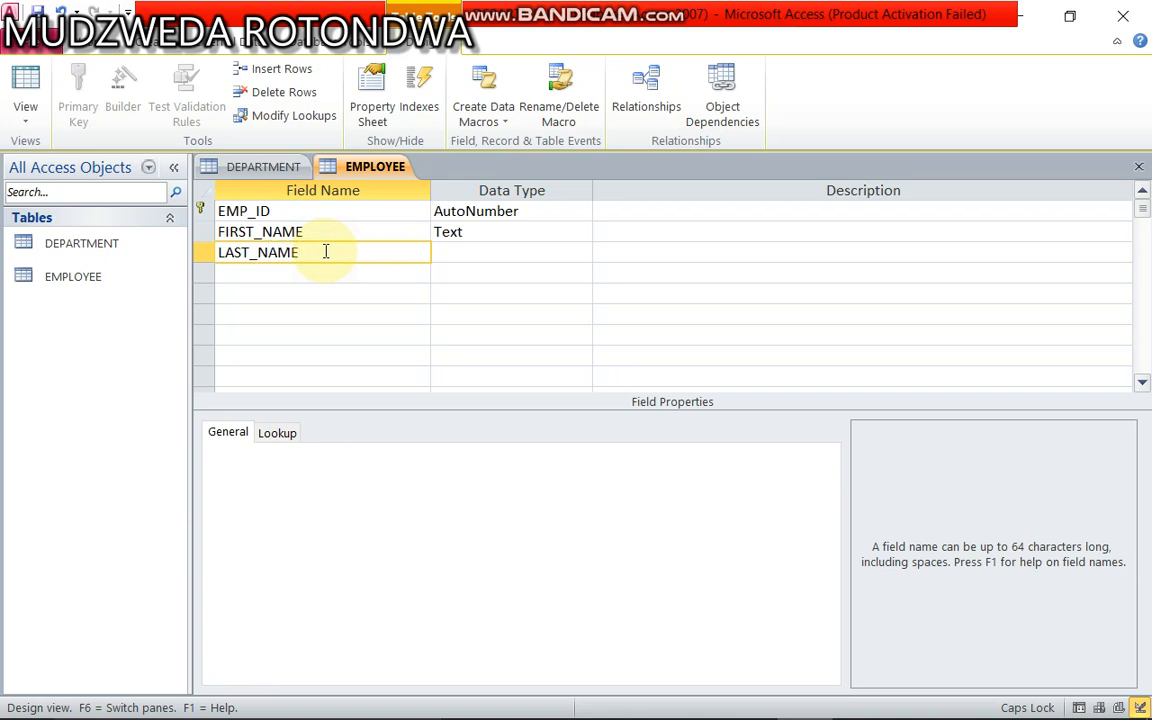
click(512, 252)
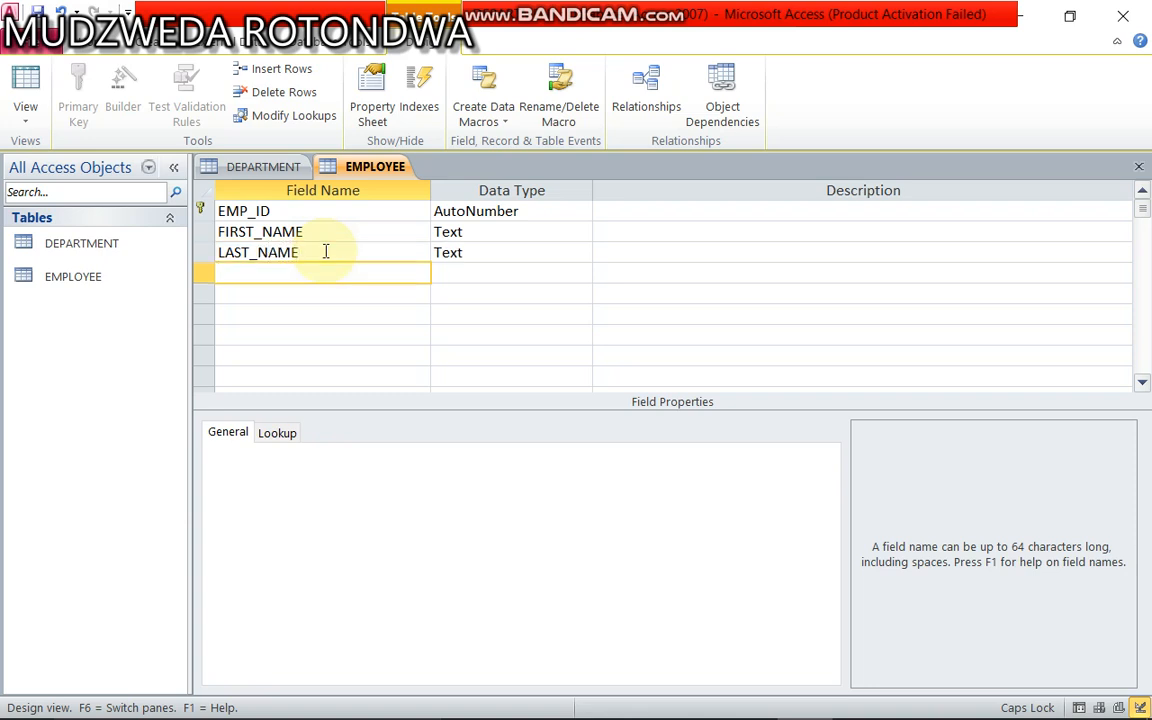
Enter SERVICE_YEAR and DEP_ID as field names, correcting a typo.
text(SER)
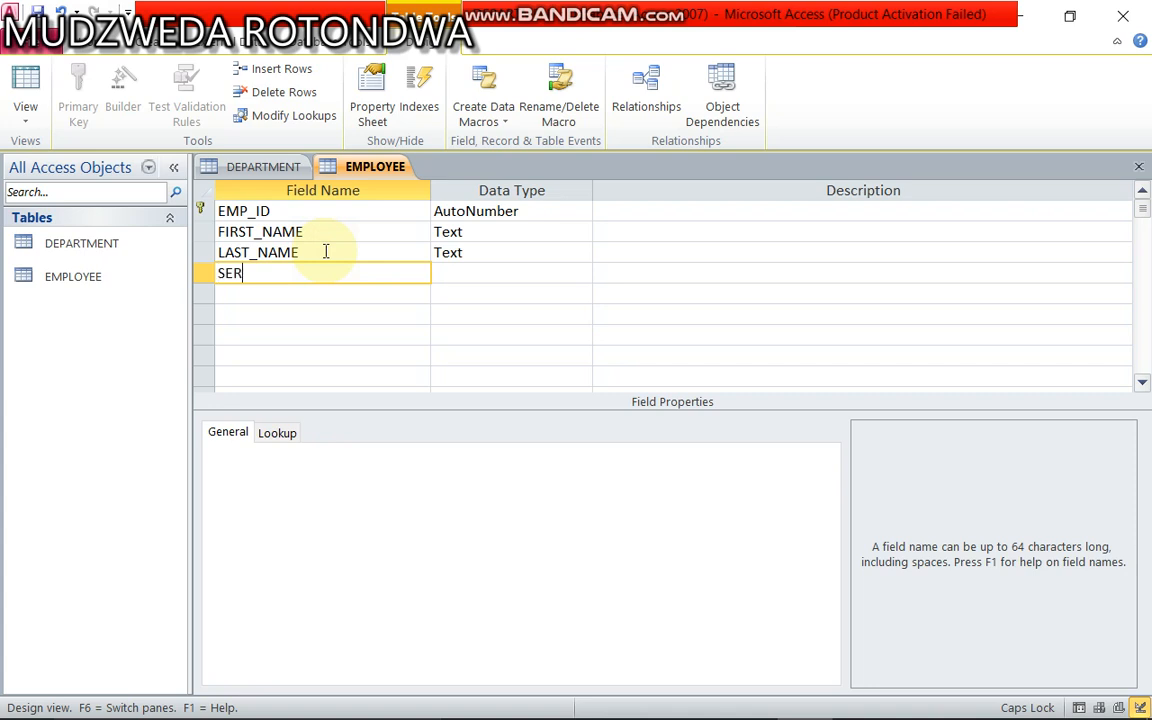
text(VICE)
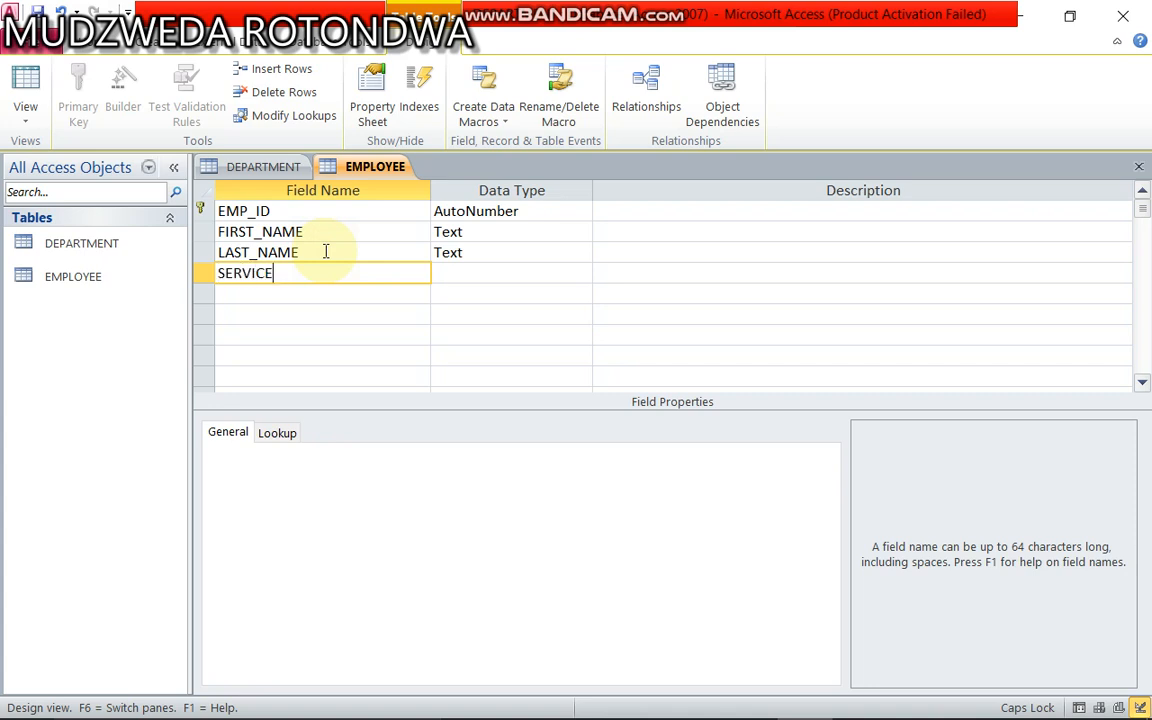
text(_YEAR)
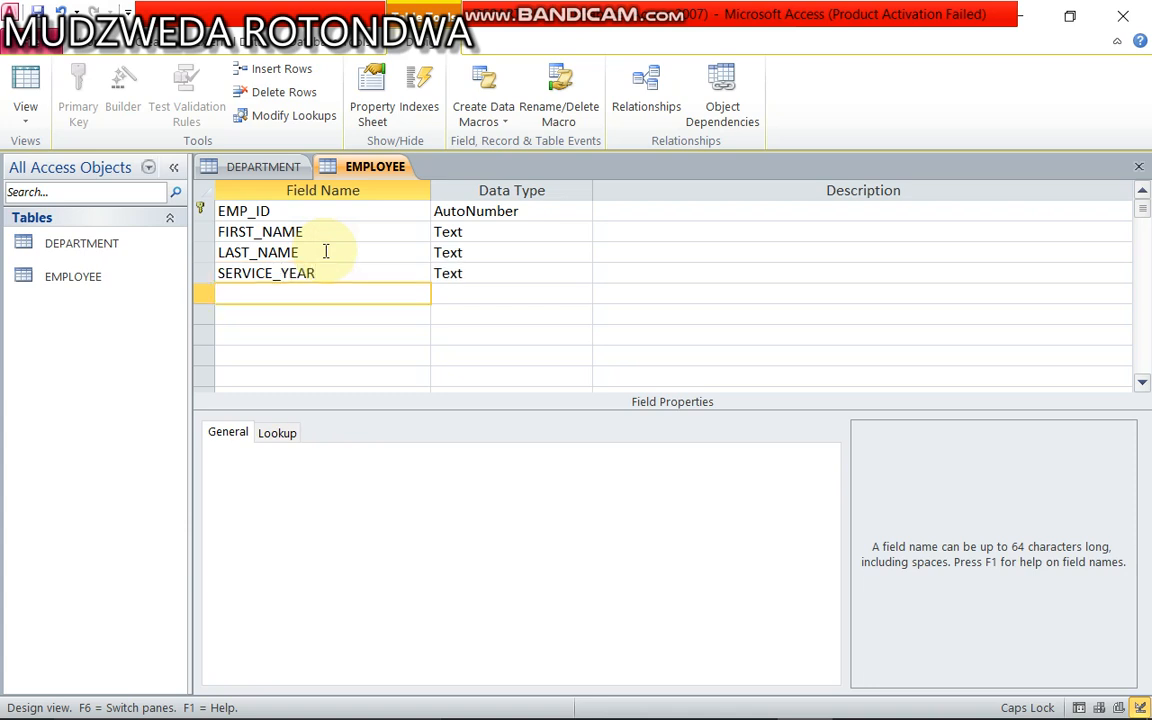
text(DEP)
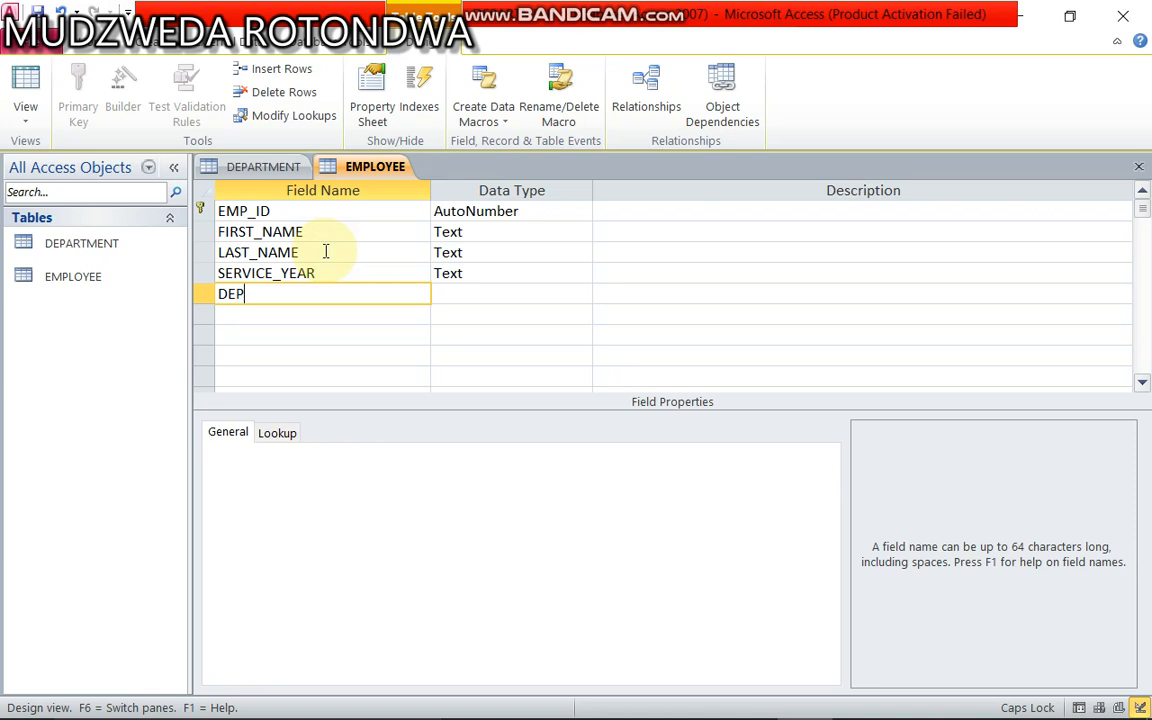
text(RT)
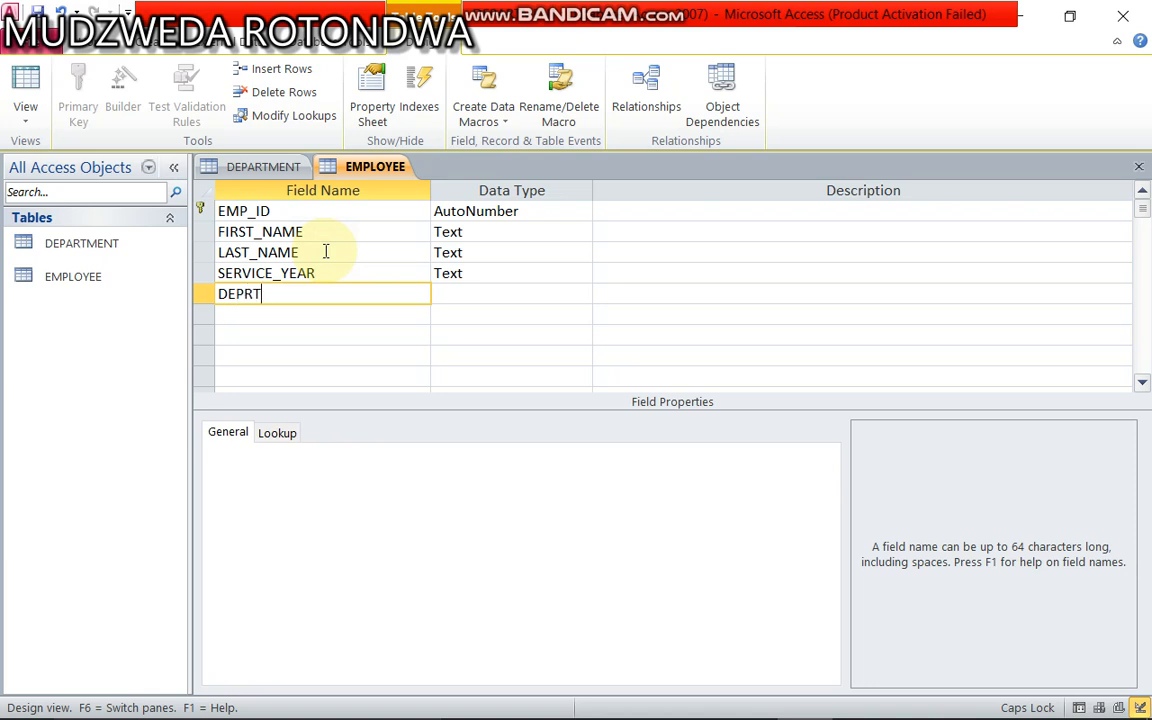
key(backspace)
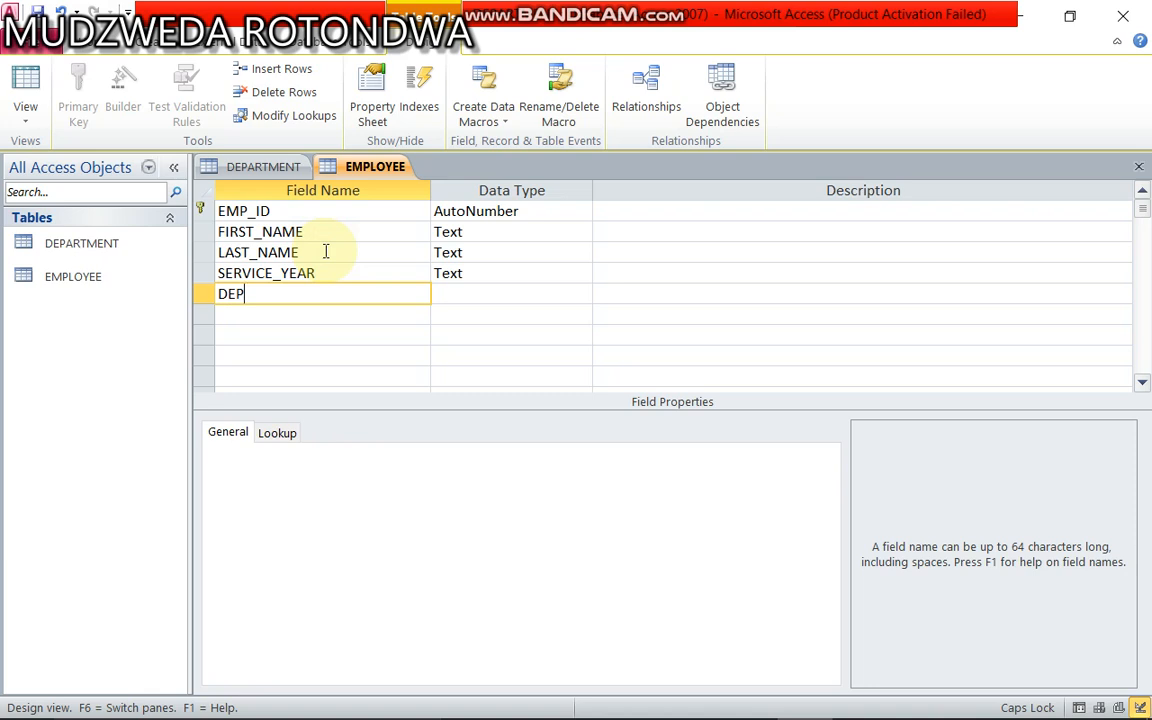
text(_)
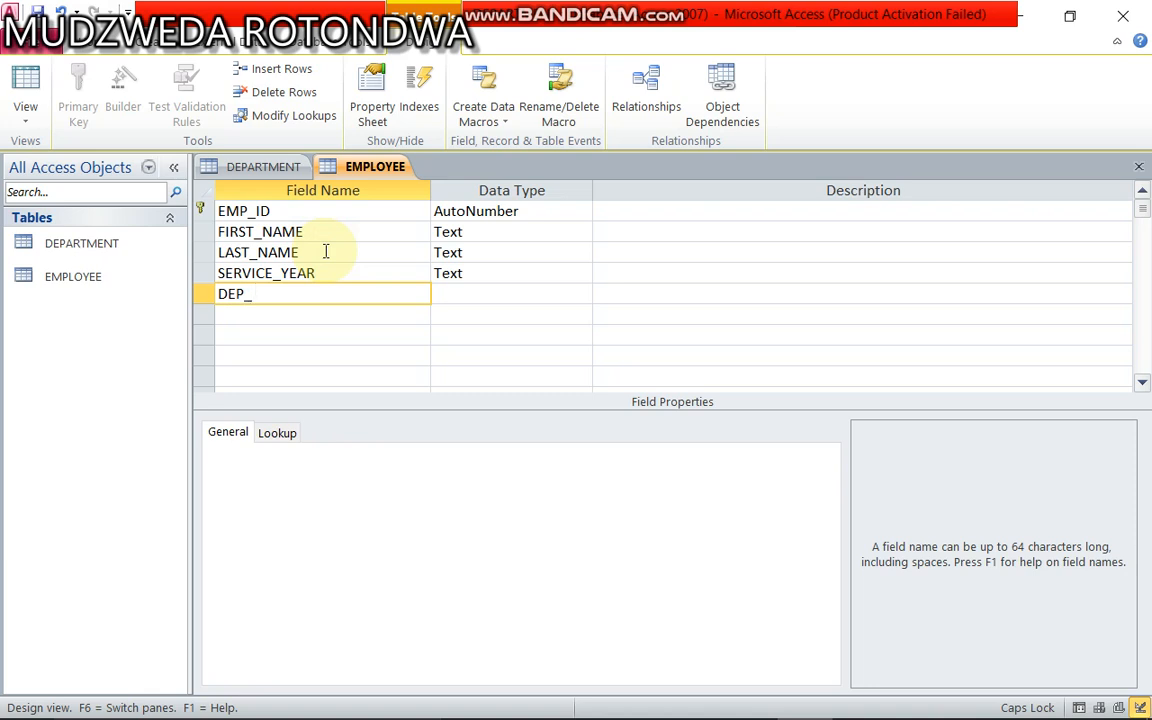
text(ID)
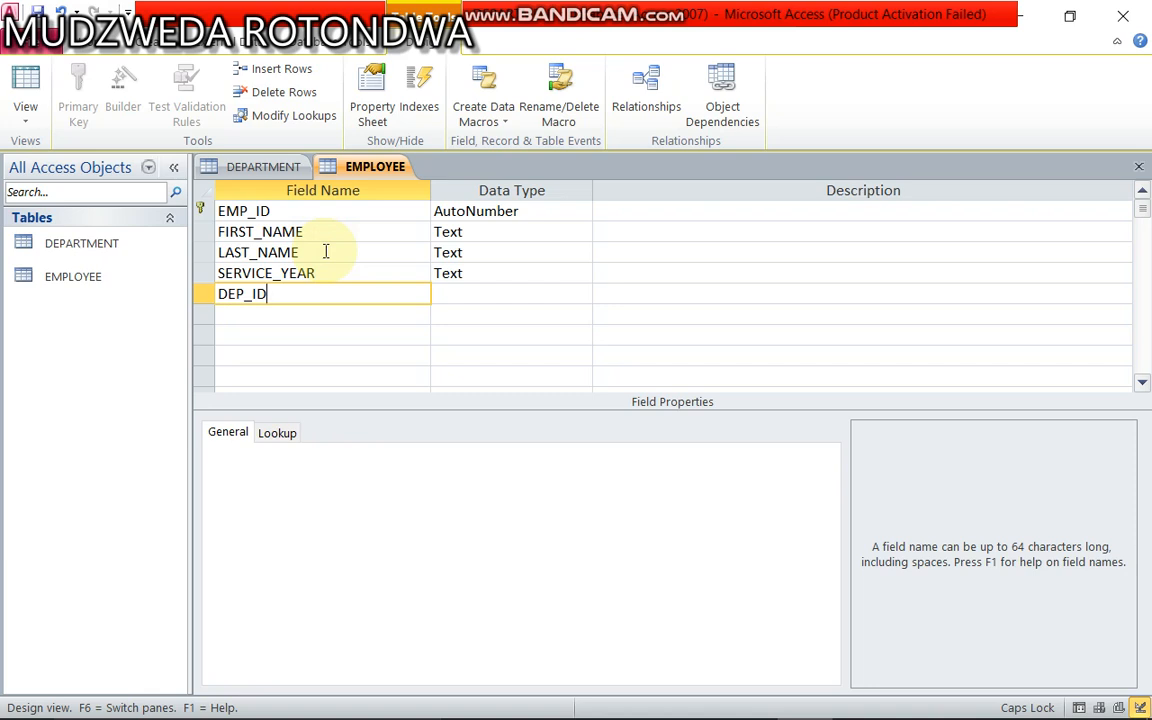
mouse_move(537, 211)
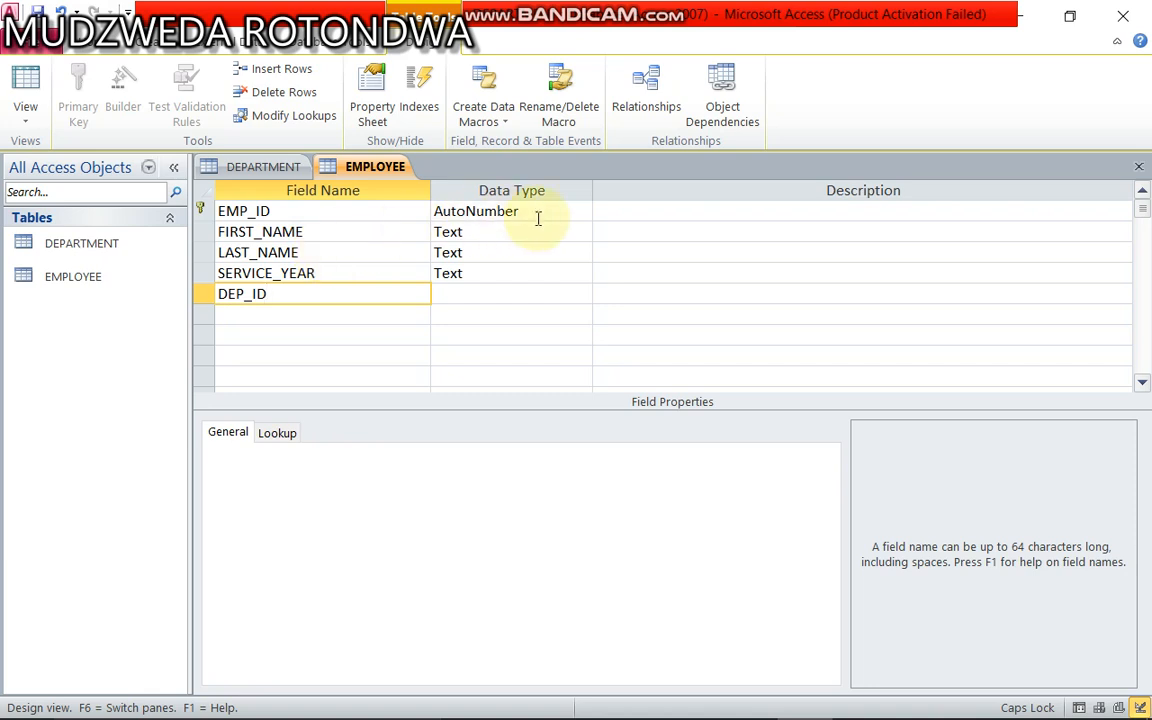
Keep FIRST_NAME as Text and set SERVICE_YEAR and DEP_ID to Number.
click(580, 231)
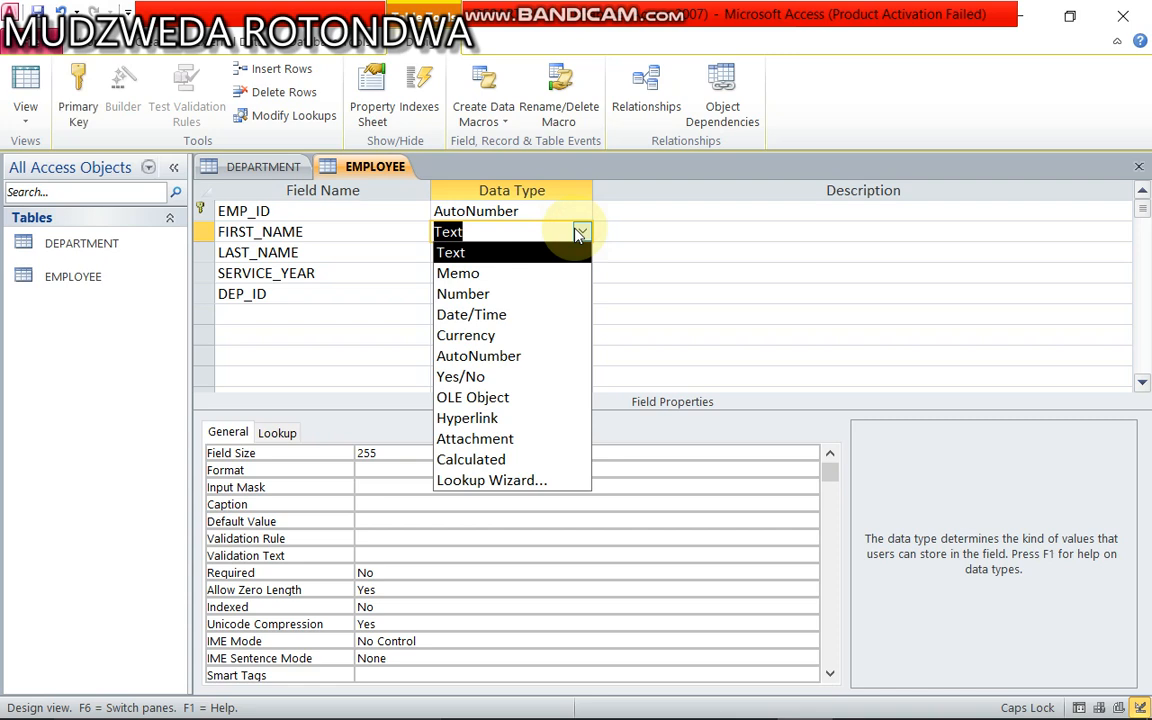
click(447, 231)
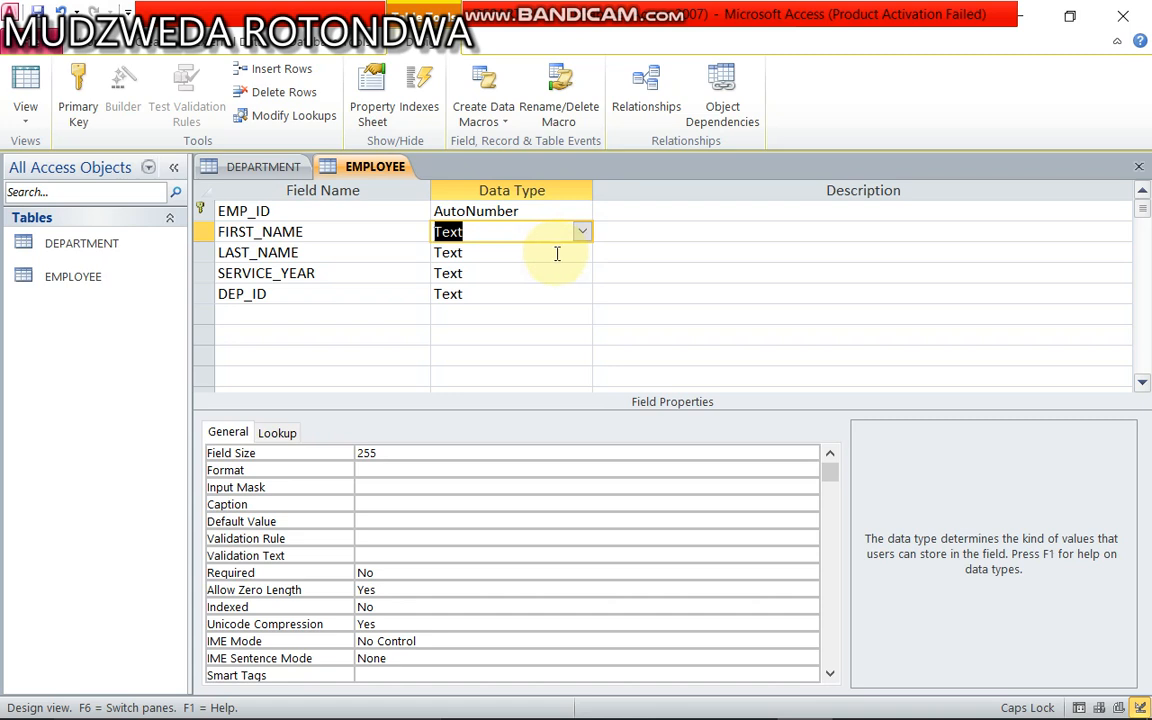
mouse_move(589, 283)
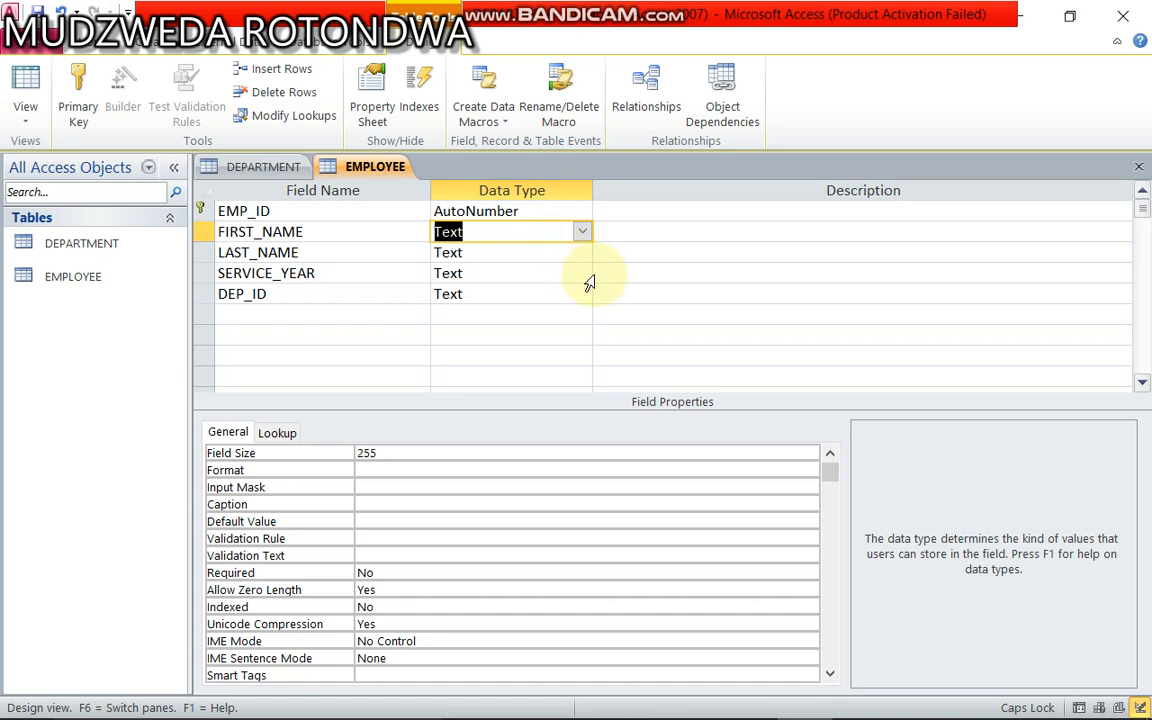
click(582, 273)
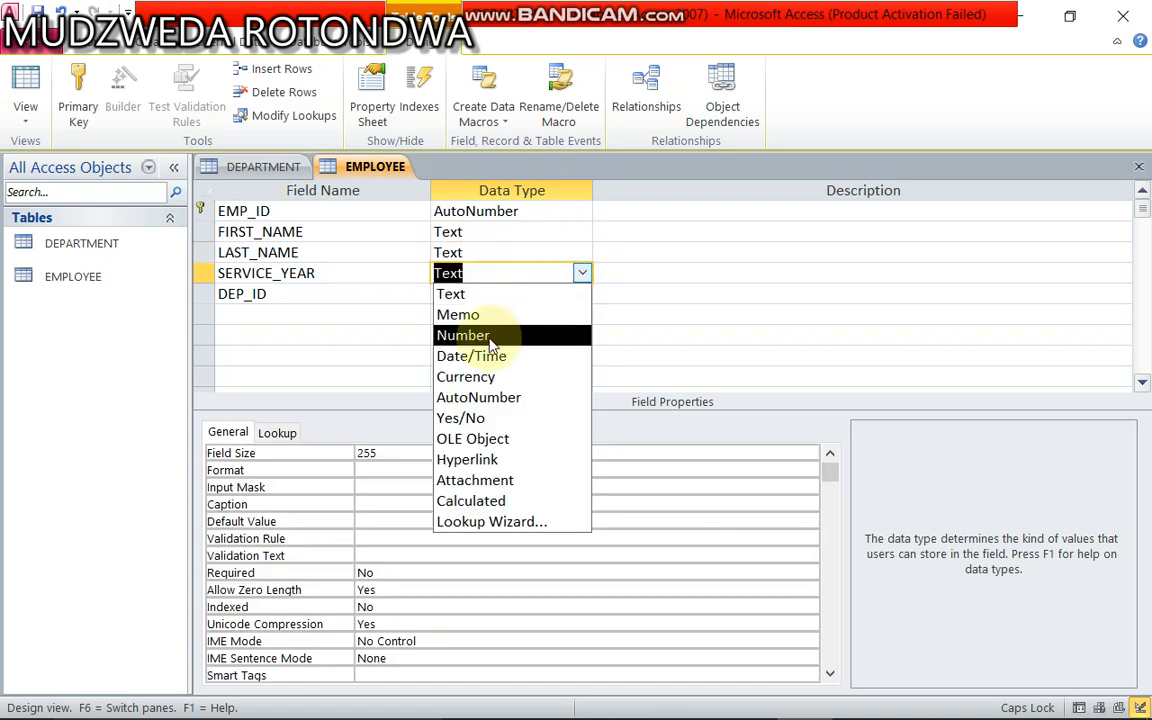
click(463, 335)
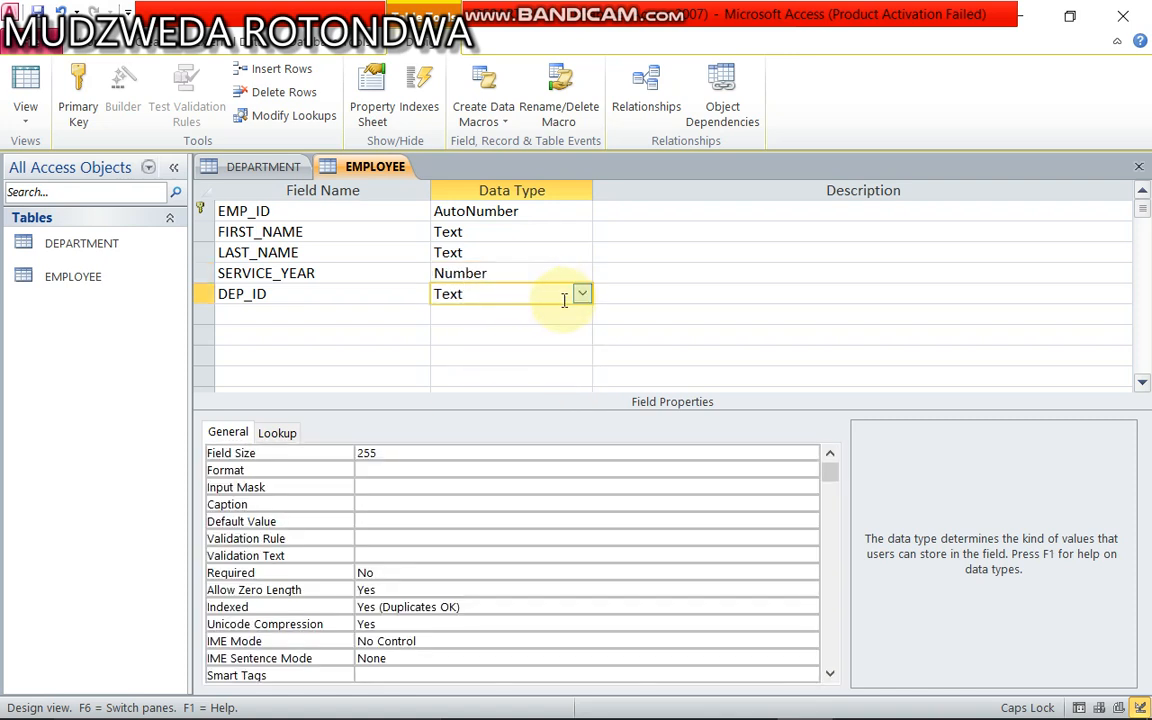
click(582, 293)
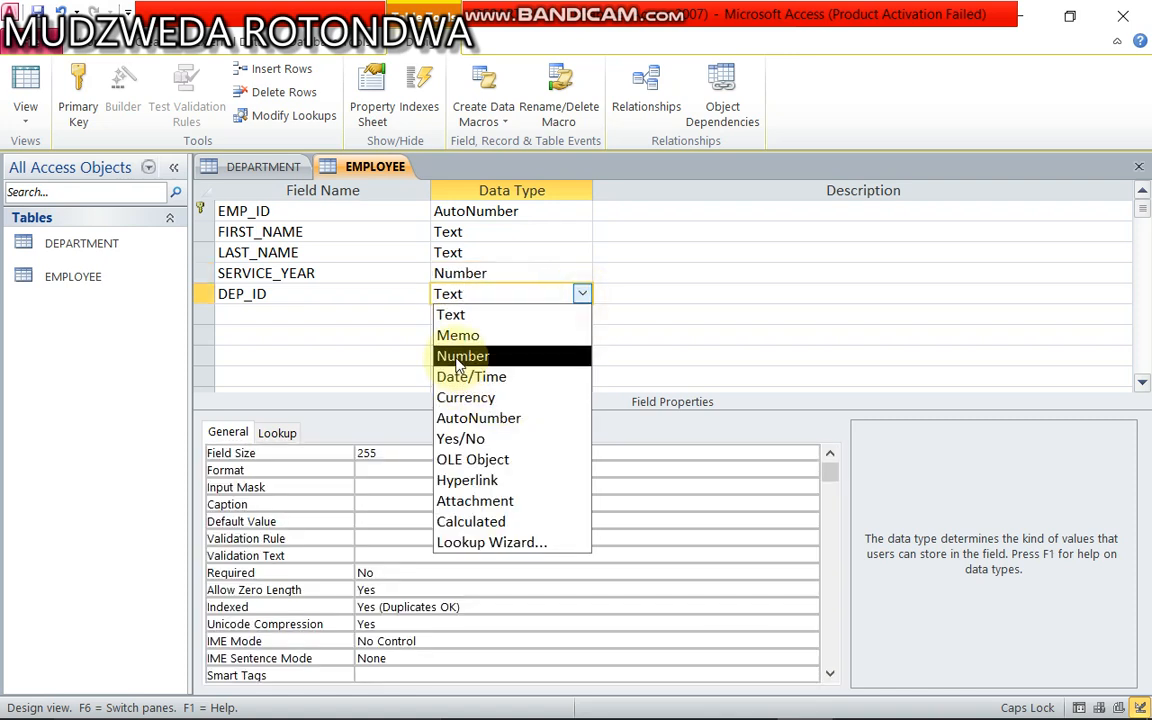
click(462, 356)
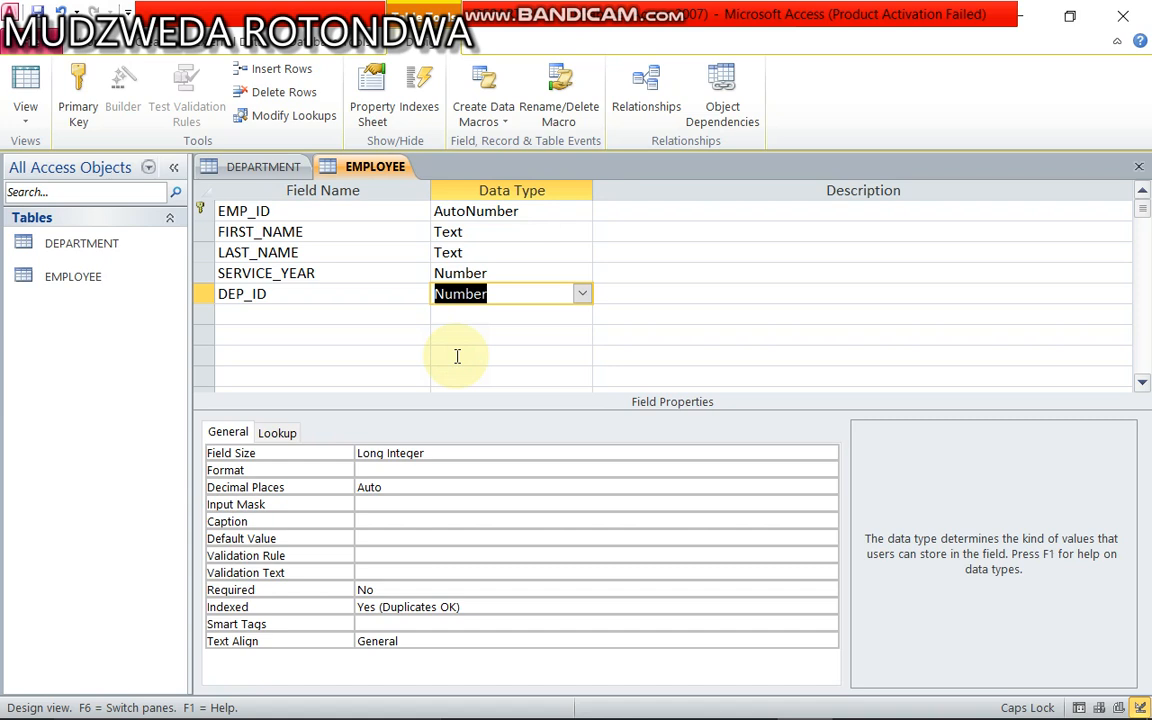
mouse_move(697, 388)
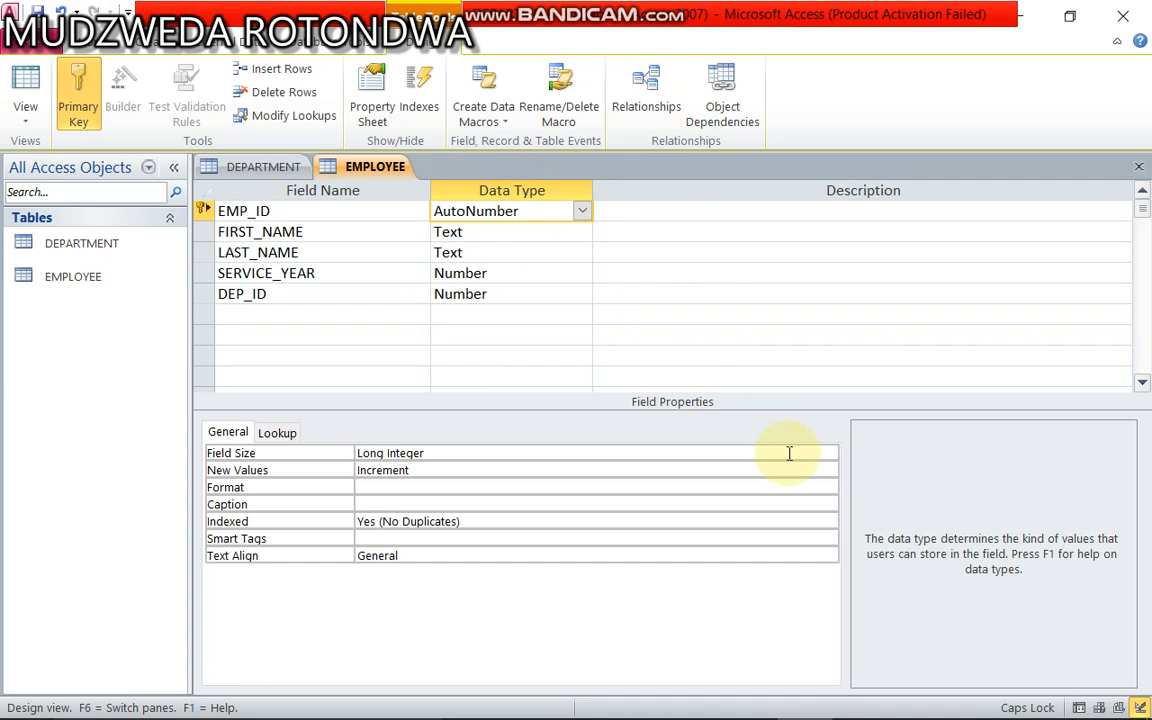
Change LAST_NAME's field size from 255 to 25.
click(260, 231)
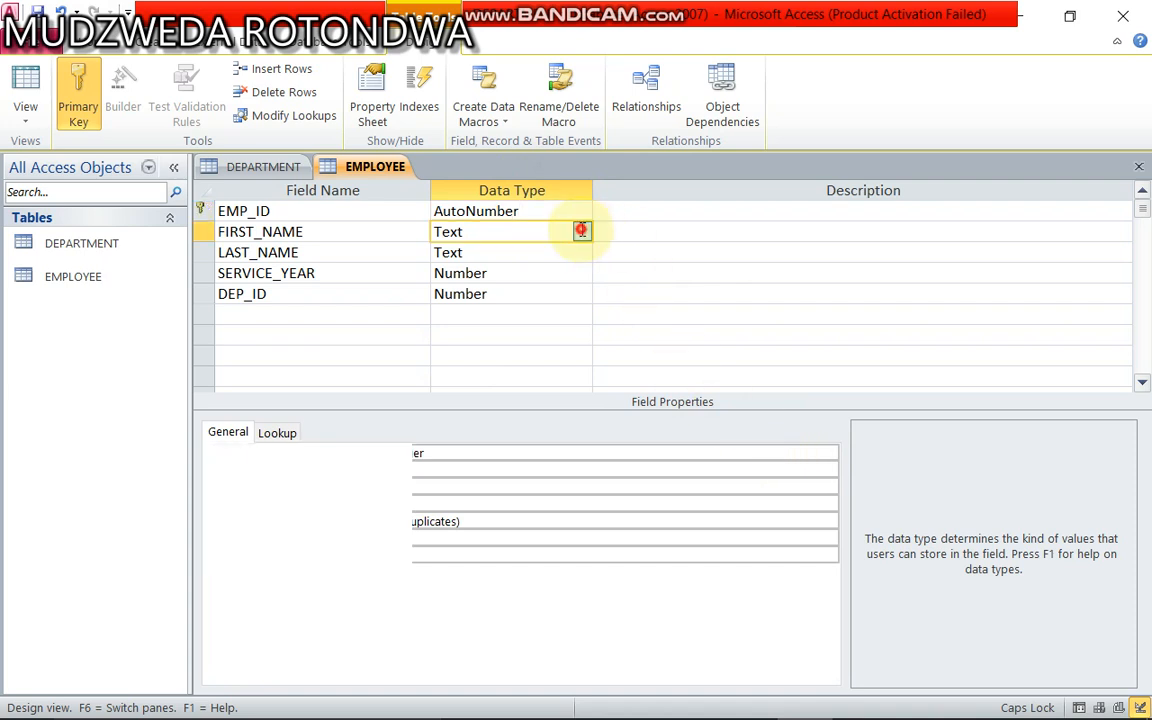
click(582, 231)
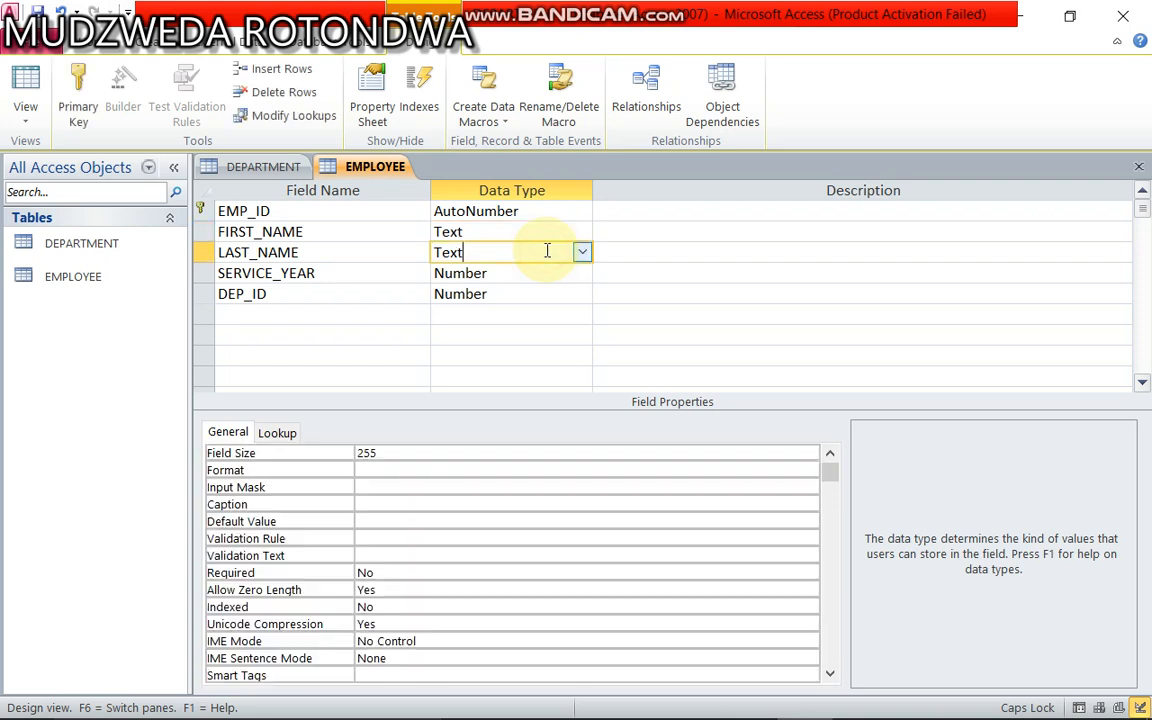
mouse_move(534, 456)
text(25)
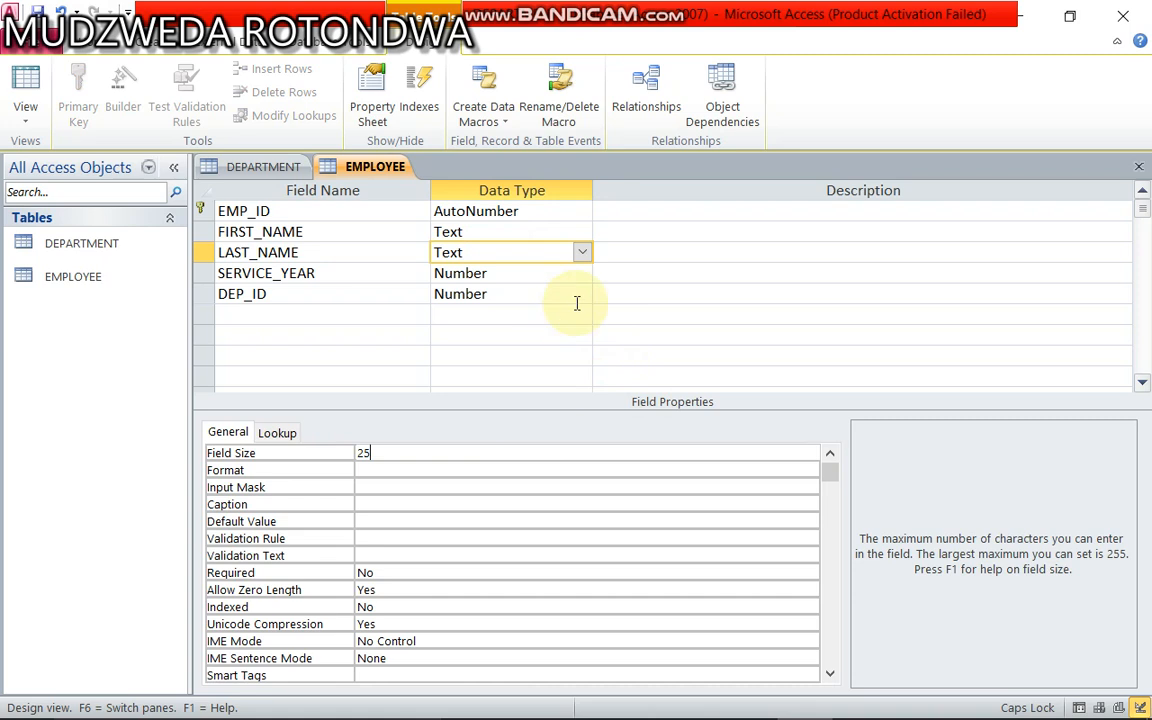
click(490, 273)
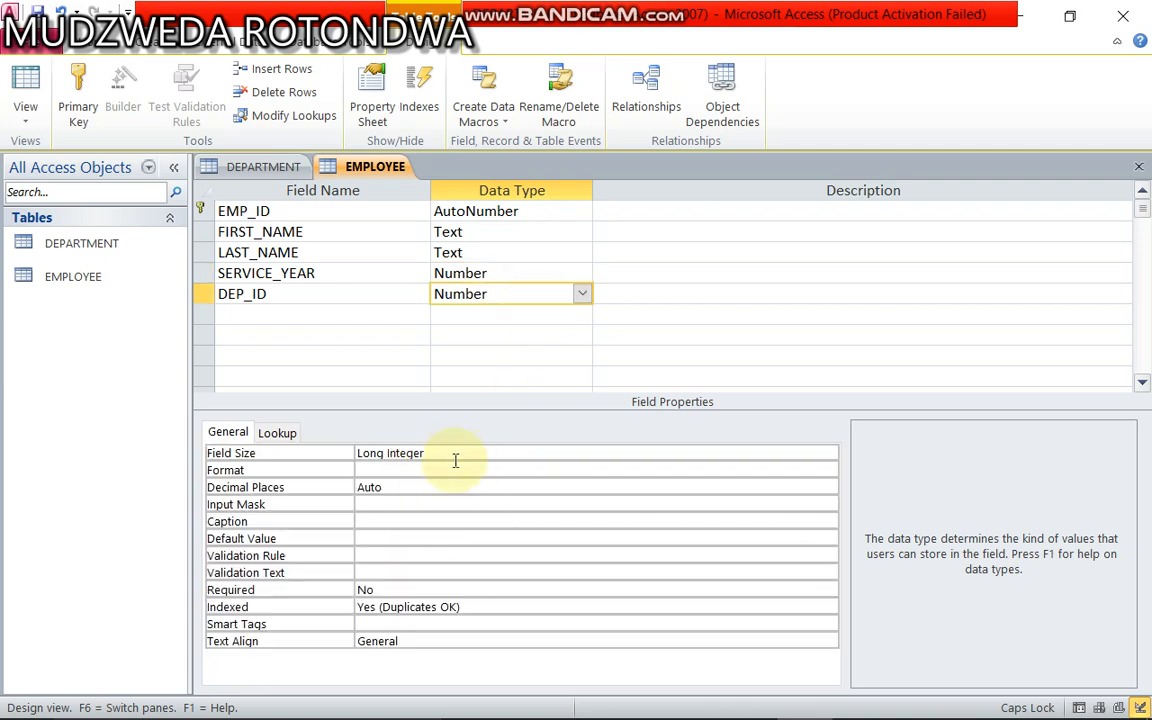
mouse_move(390, 240)
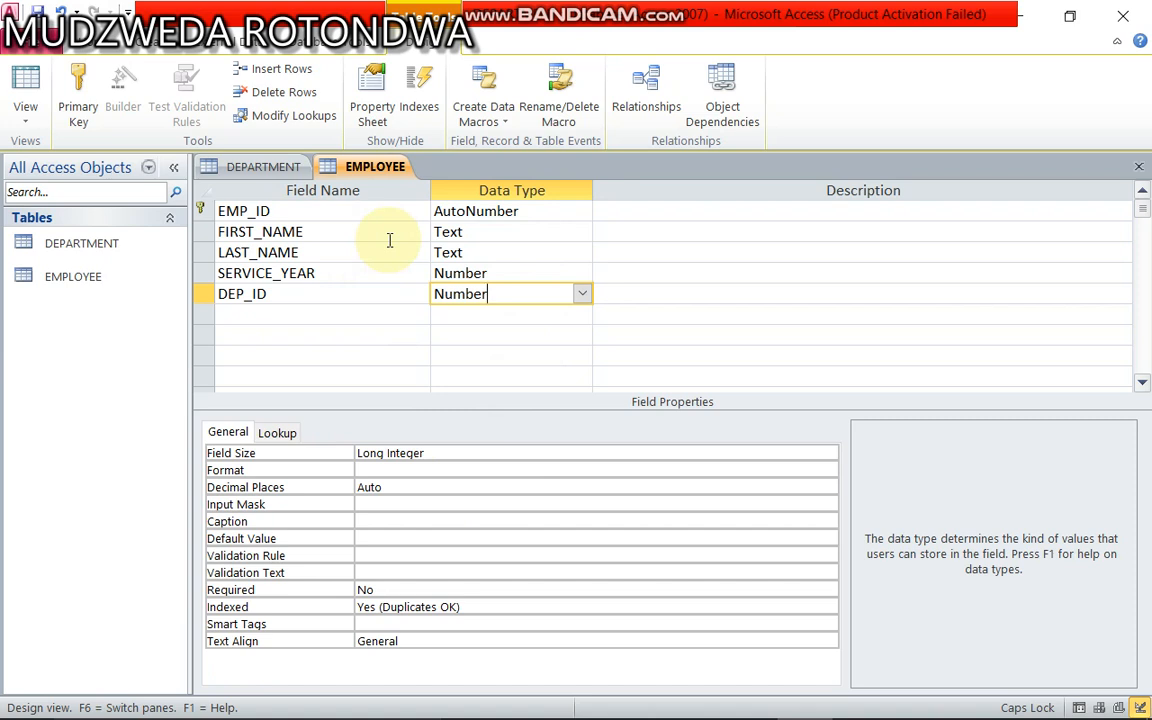
mouse_move(213, 149)
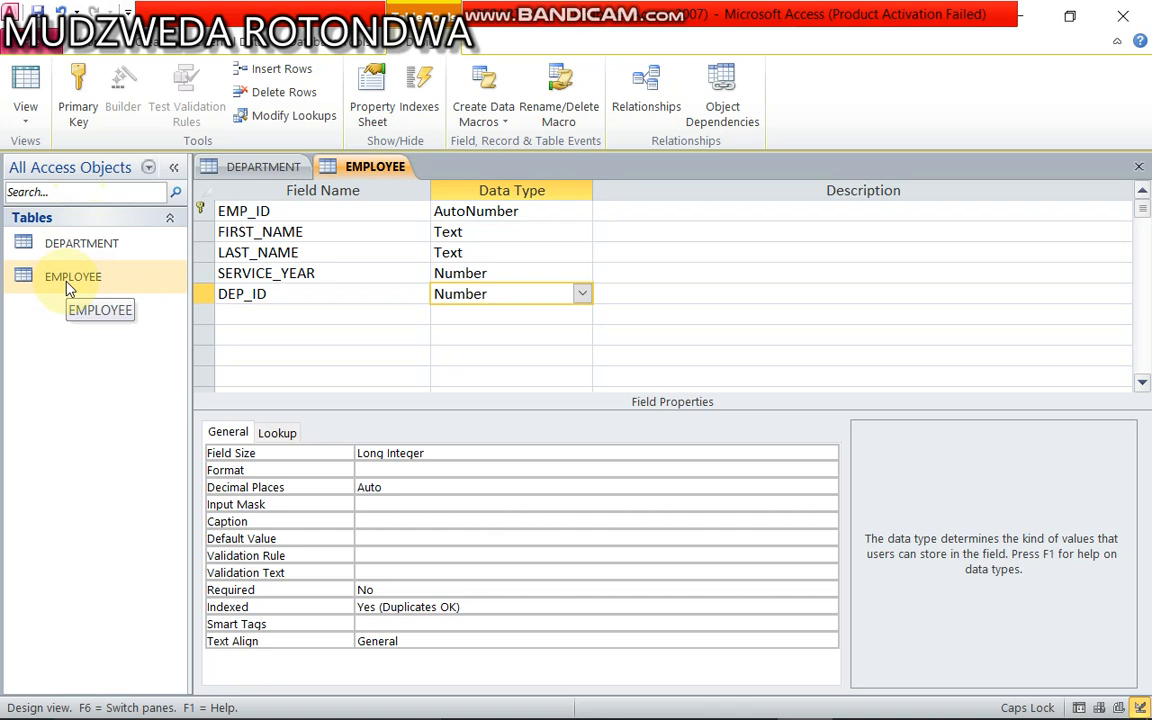
click(490, 293)
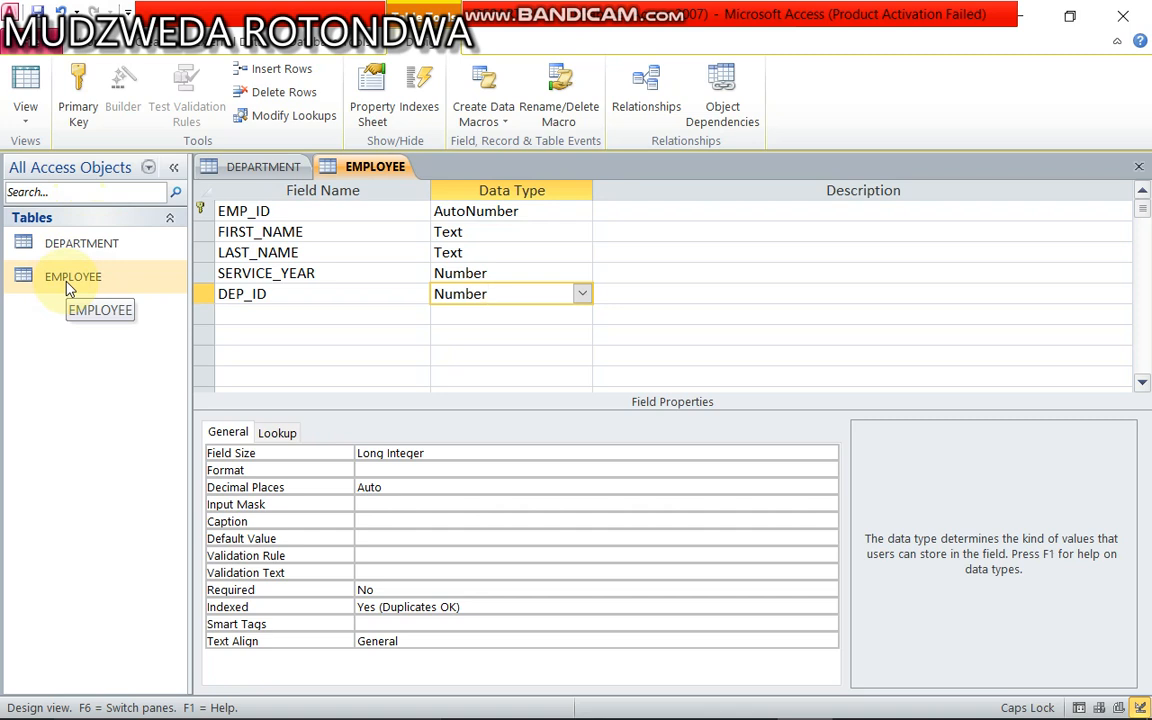
mouse_move(70, 287)
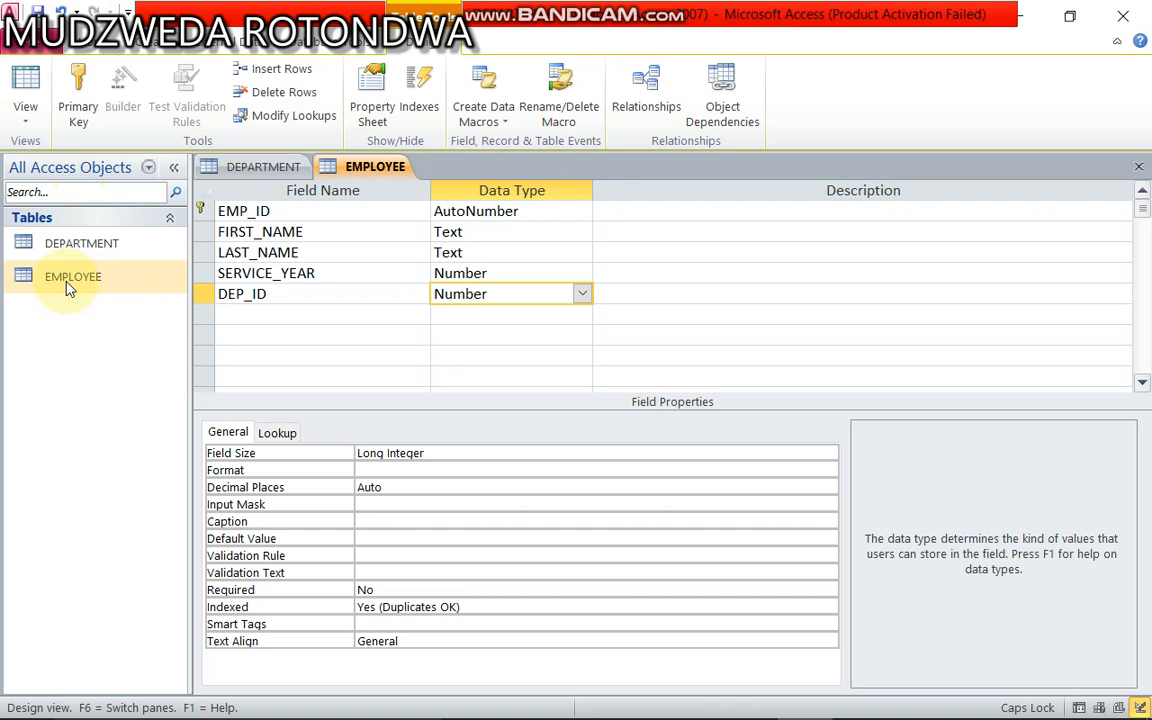
click(485, 293)
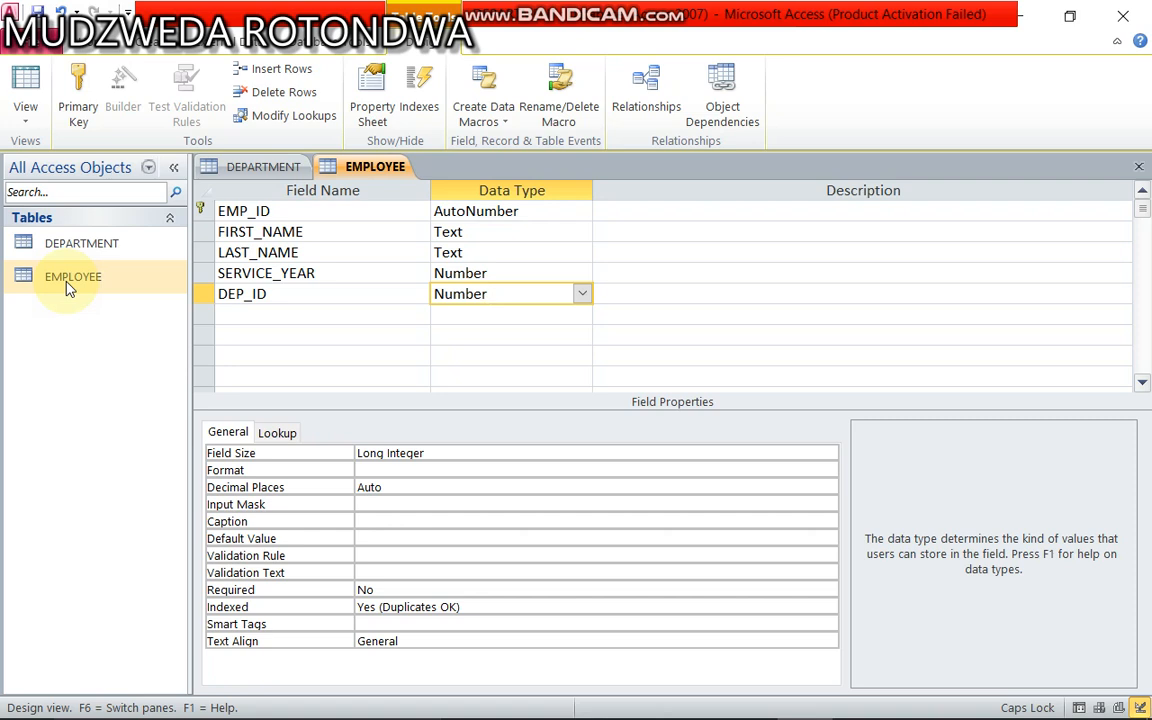
click(500, 293)
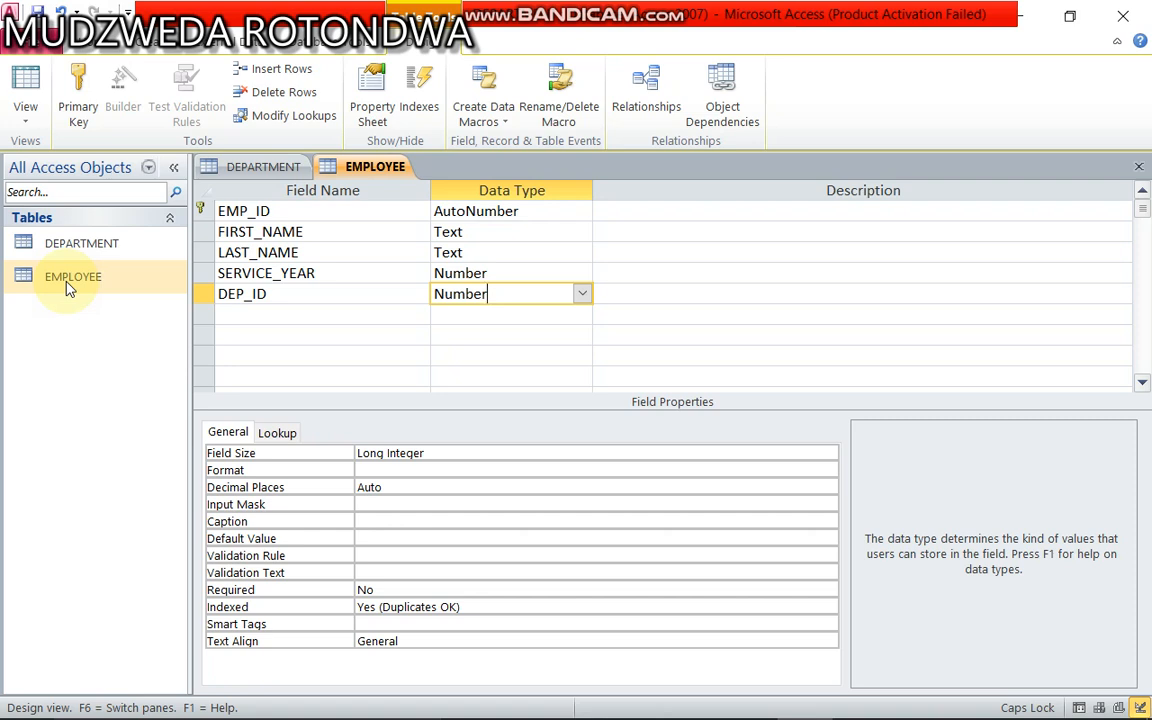